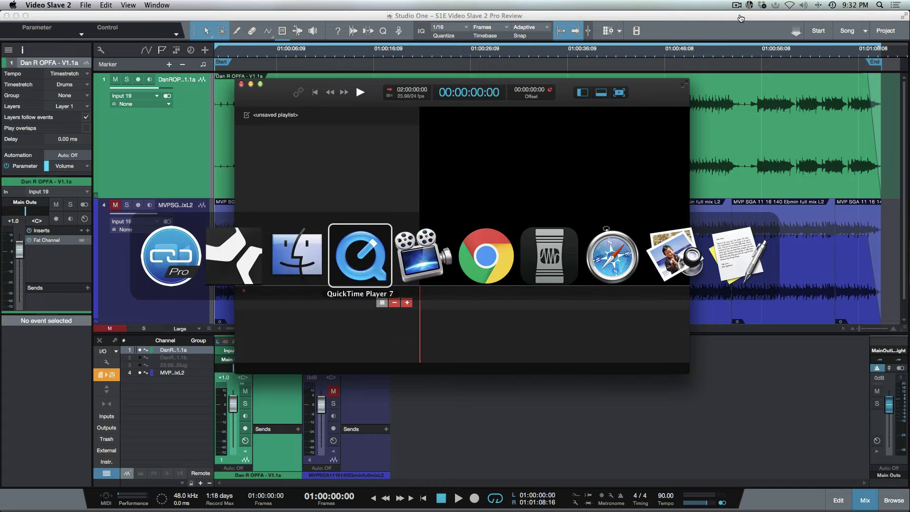
Switch to Chrome and scroll through the Video Slave 2 product page's features.
click(487, 256)
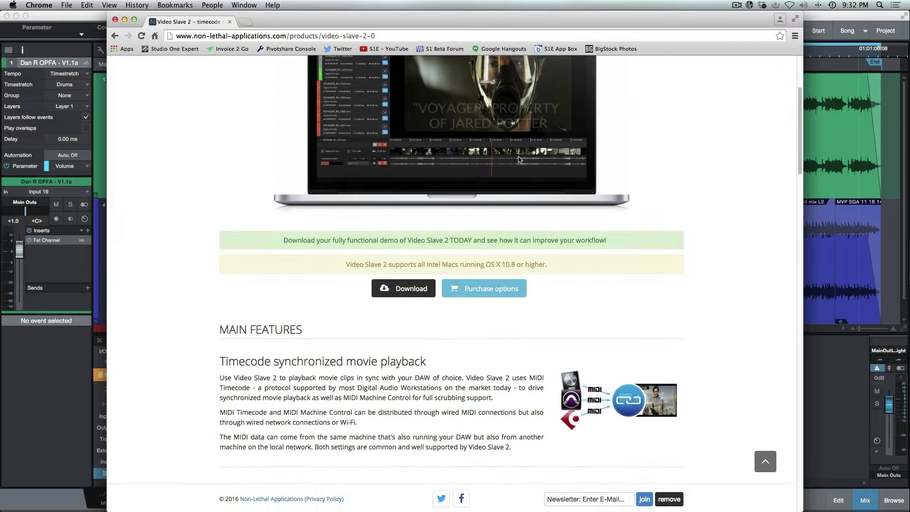
scroll(down, 3)
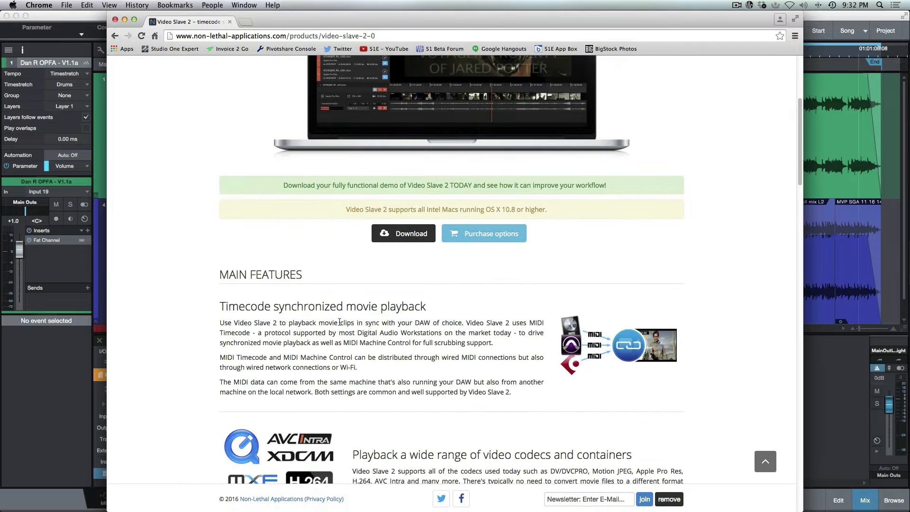
scroll(down, 3)
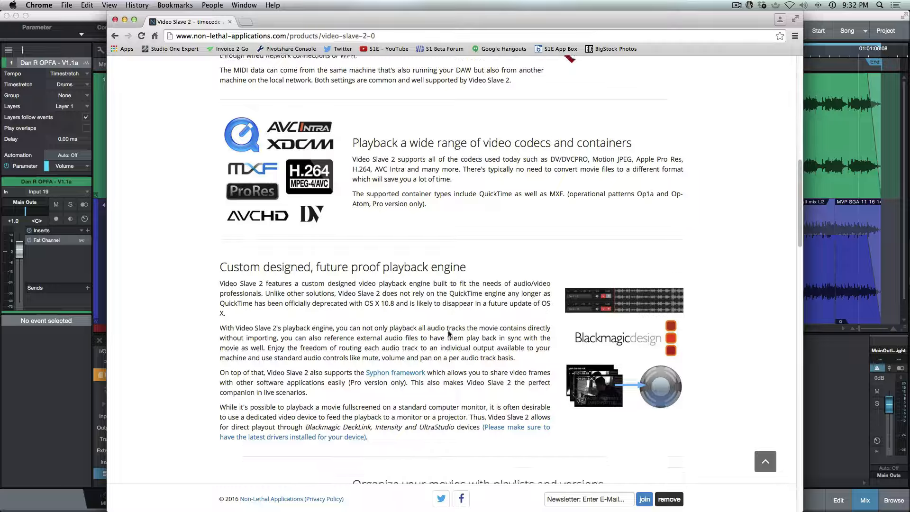
scroll(down, 3)
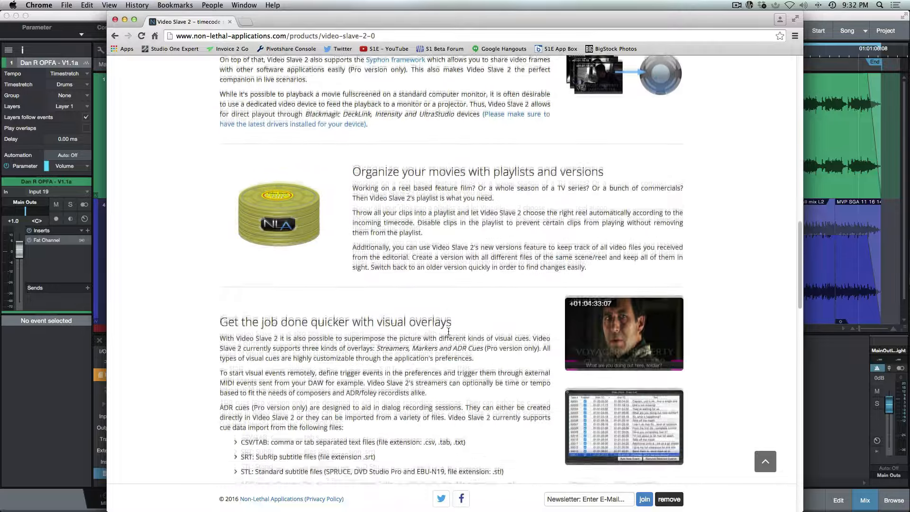
scroll(down, 3)
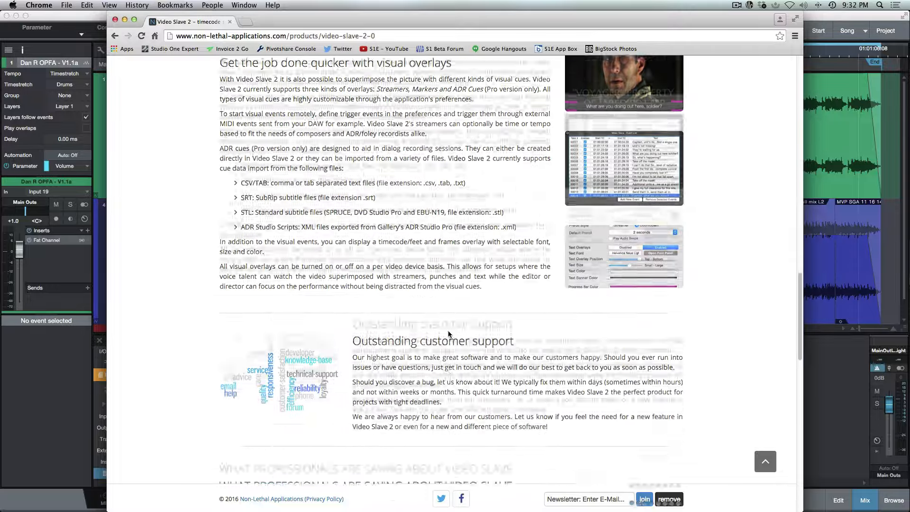
scroll(down, 3)
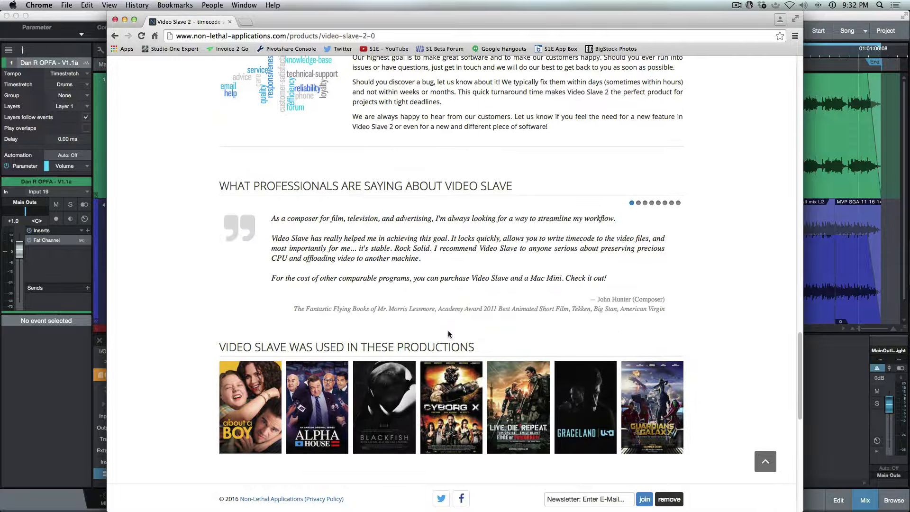
scroll(up, 3)
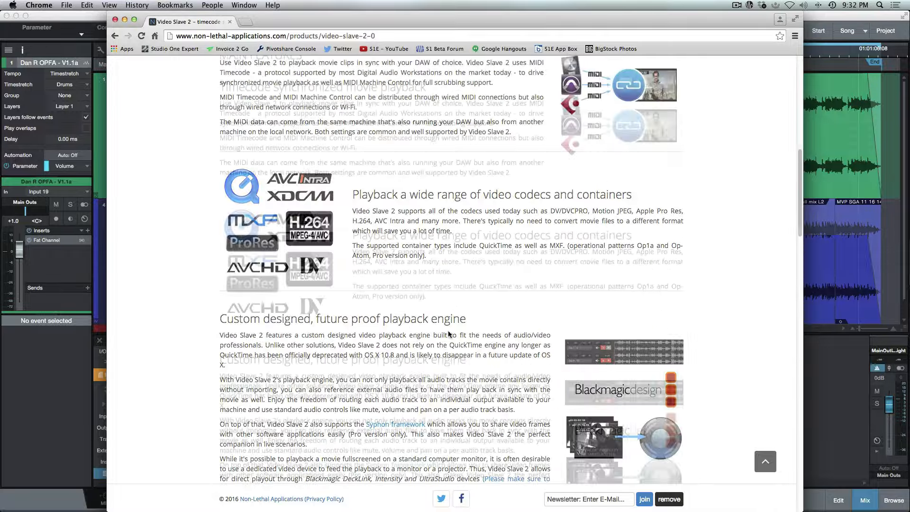
scroll(up, 3)
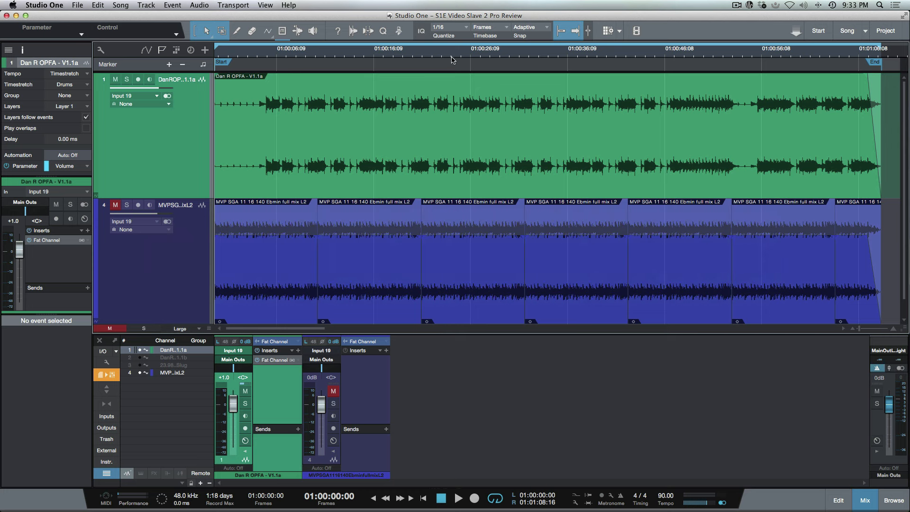
Move the Studio One song position to around 01:00:24, then back to the start.
click(452, 49)
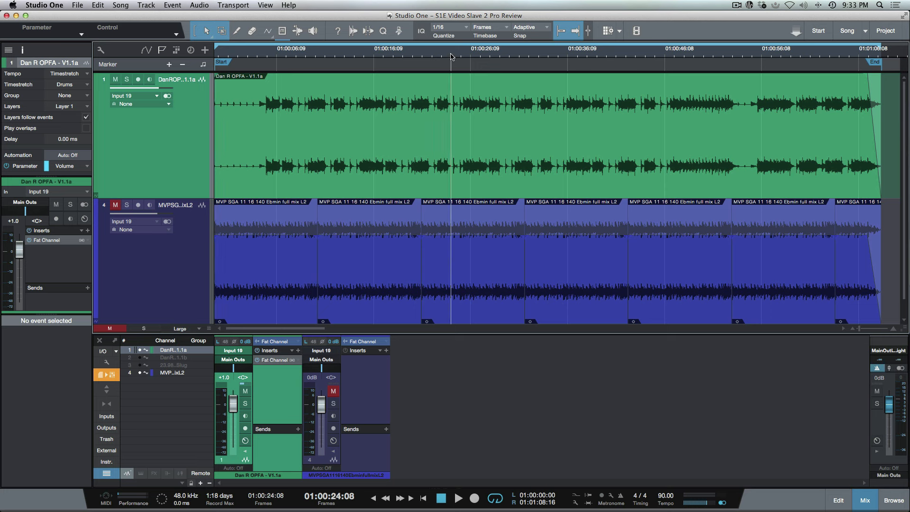
click(423, 498)
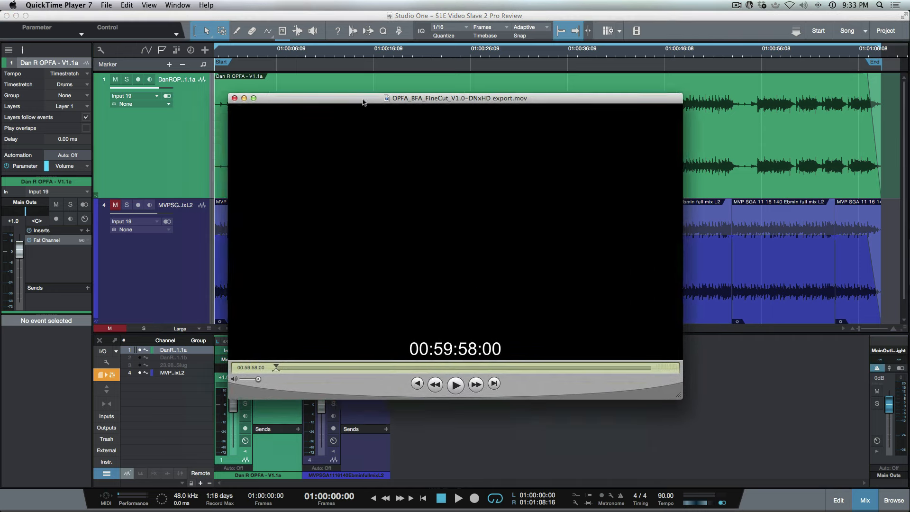
Nudge the QuickTime Player 7 window showing the fine-cut movie at 00:59:58:00.
drag(363, 98, 374, 93)
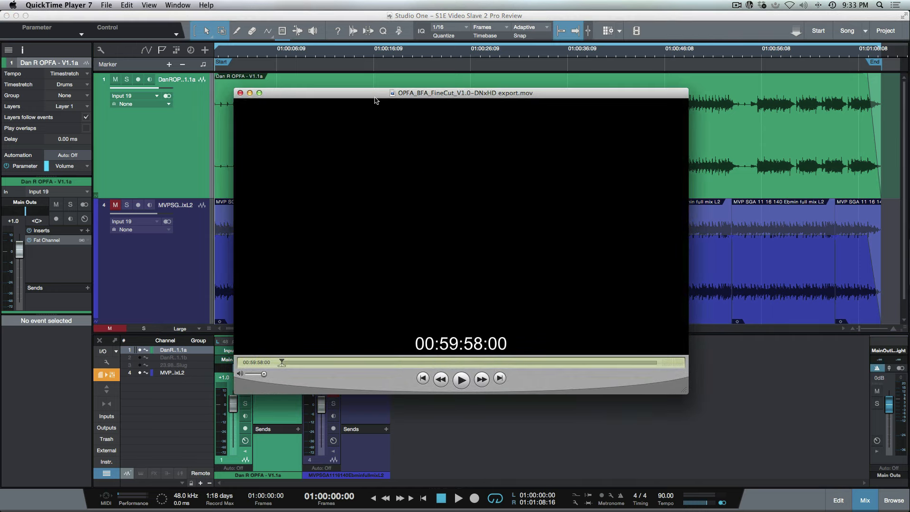
mouse_move(381, 362)
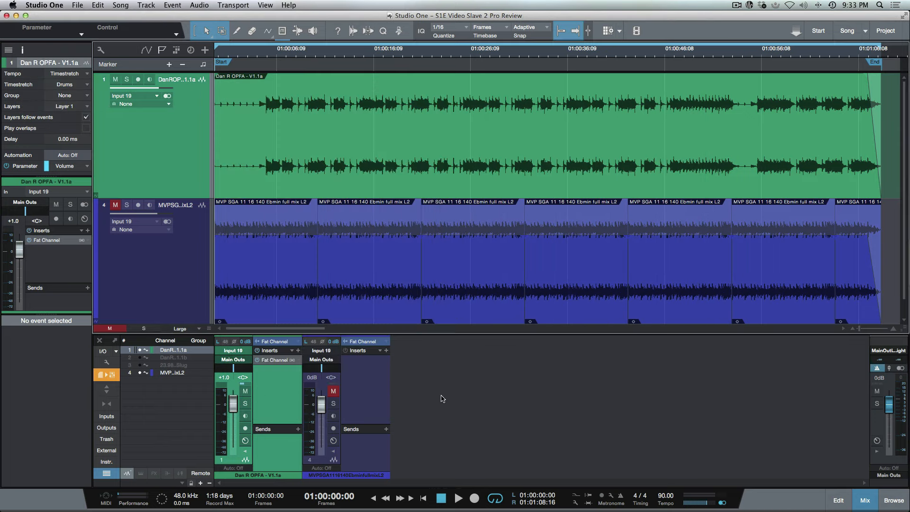
mouse_move(497, 52)
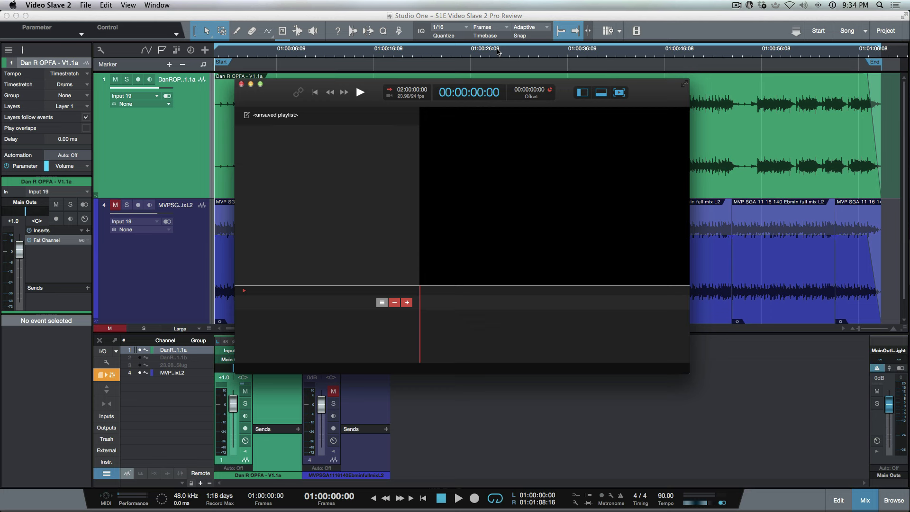
mouse_move(528, 242)
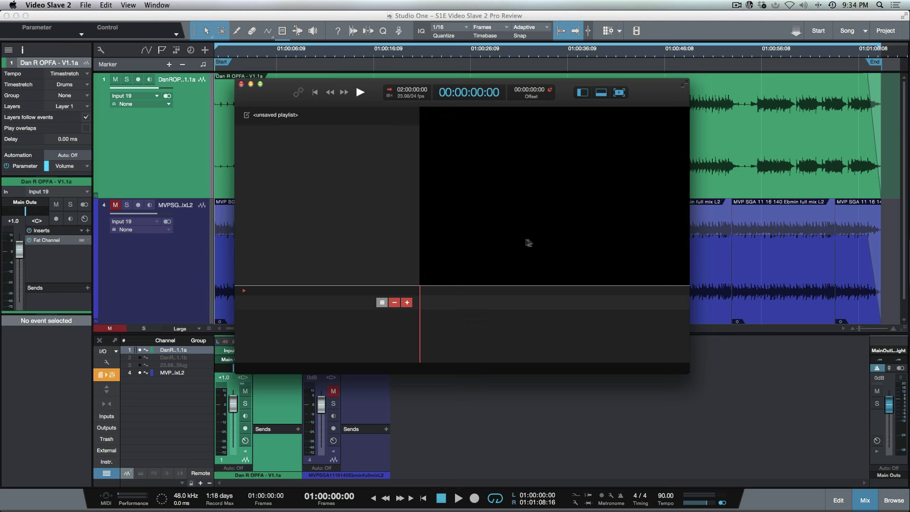
mouse_move(358, 107)
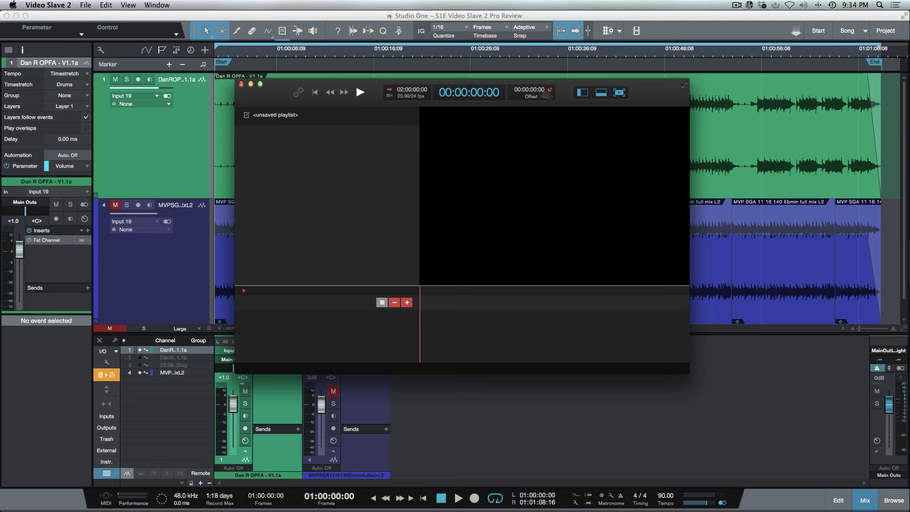
Run session playback so Video Slave 2's timecode readout follows Studio One.
click(157, 5)
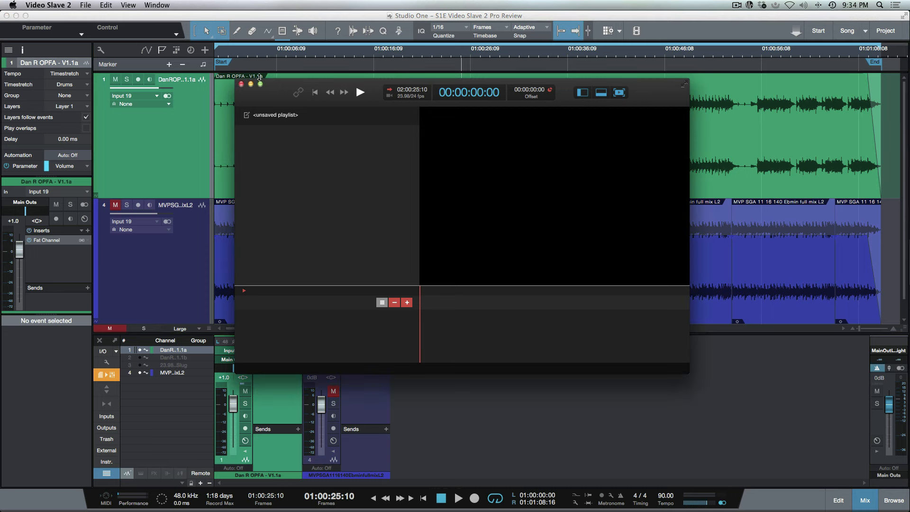
mouse_move(273, 103)
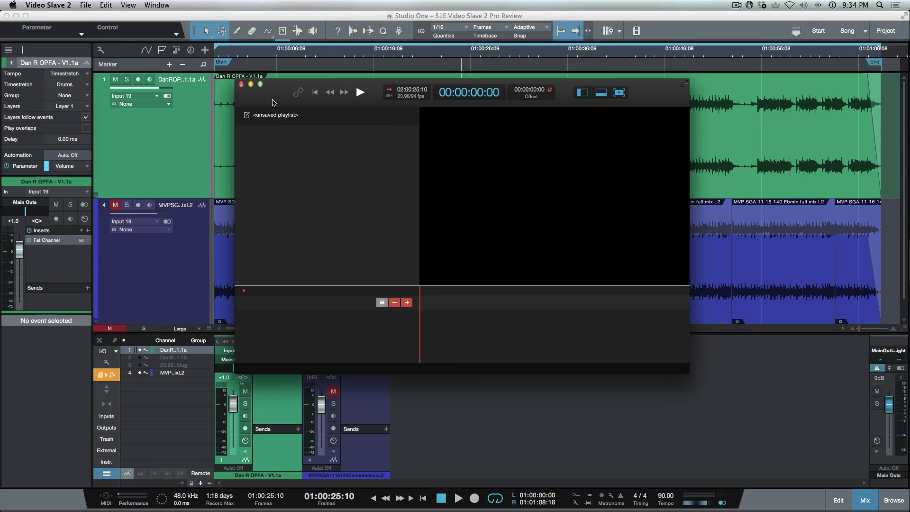
Open Video Slave 2 Preferences from the application menu to view the MTC/MMC source.
click(85, 5)
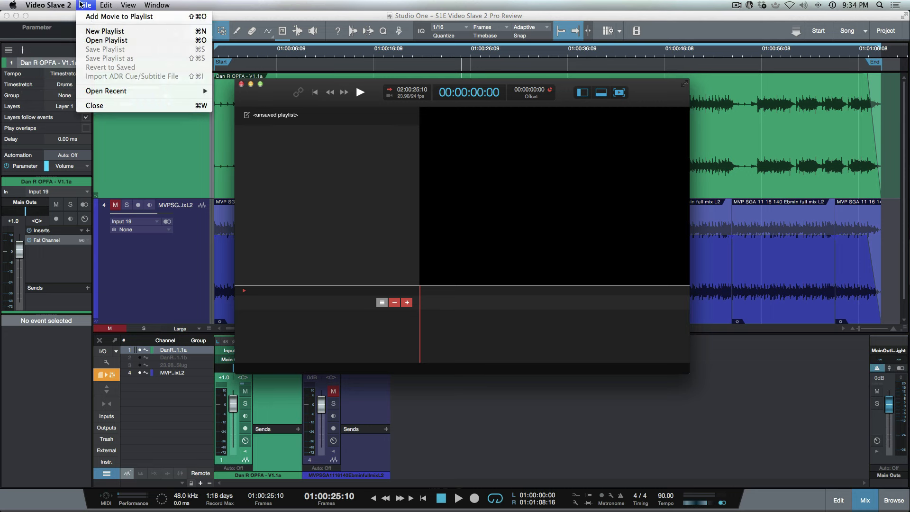
click(47, 5)
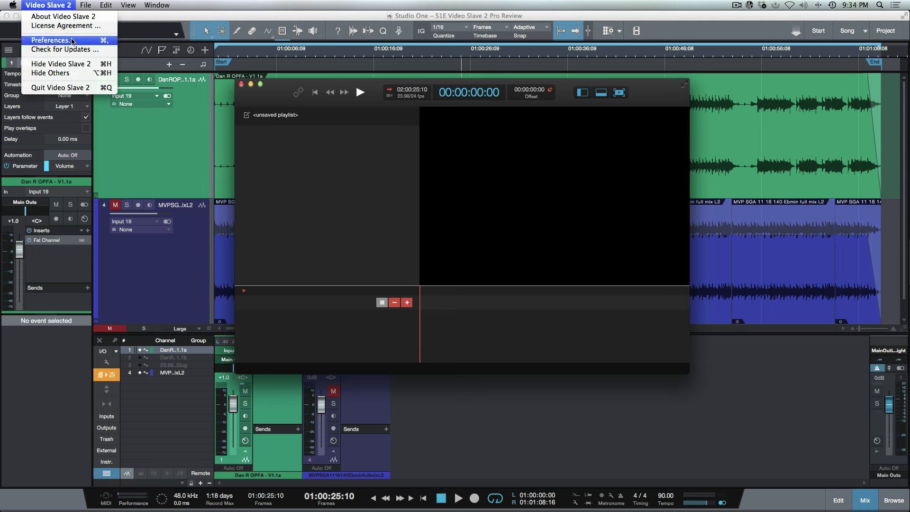
click(51, 40)
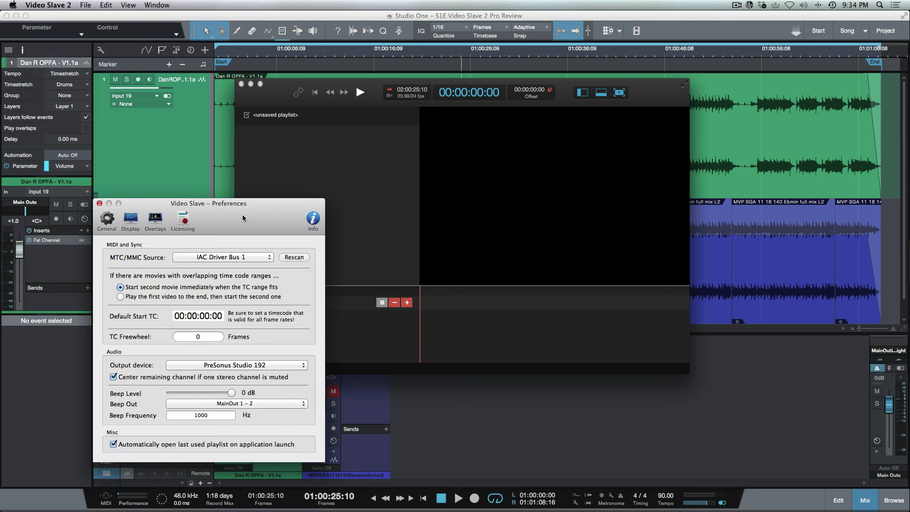
mouse_move(223, 261)
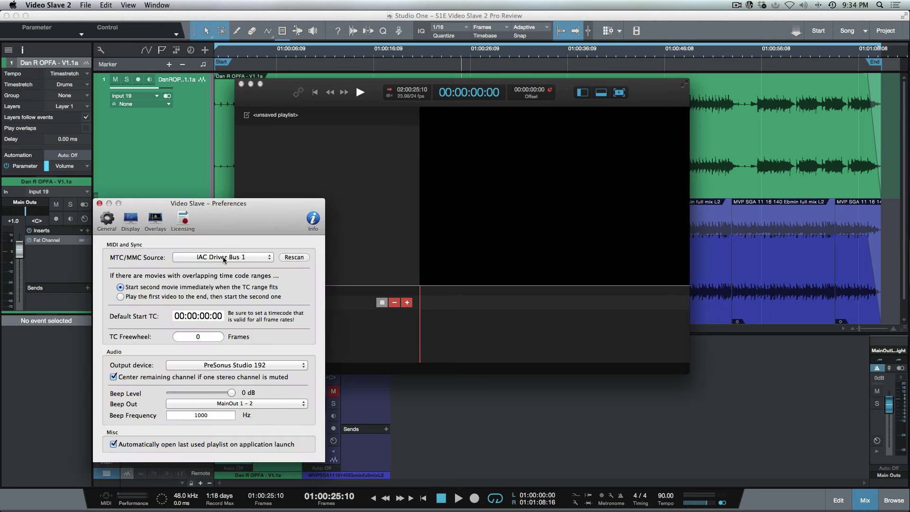
mouse_move(191, 273)
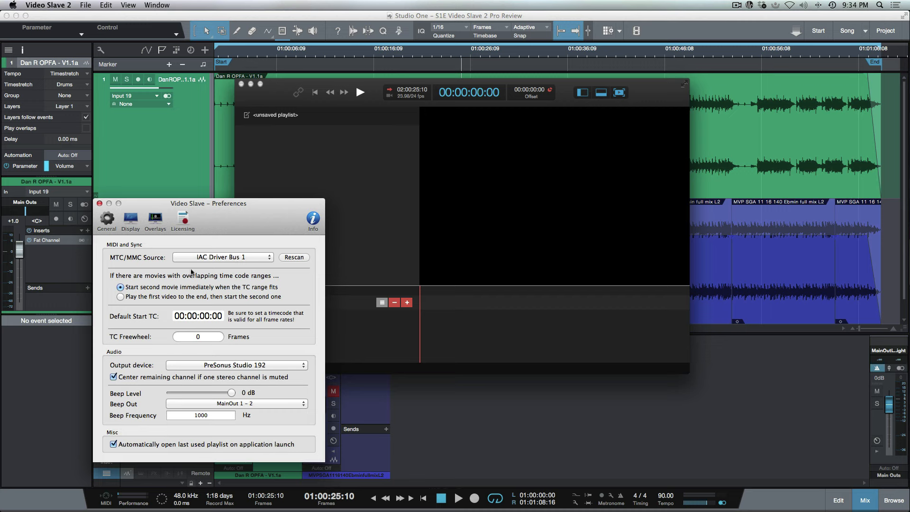
mouse_move(138, 266)
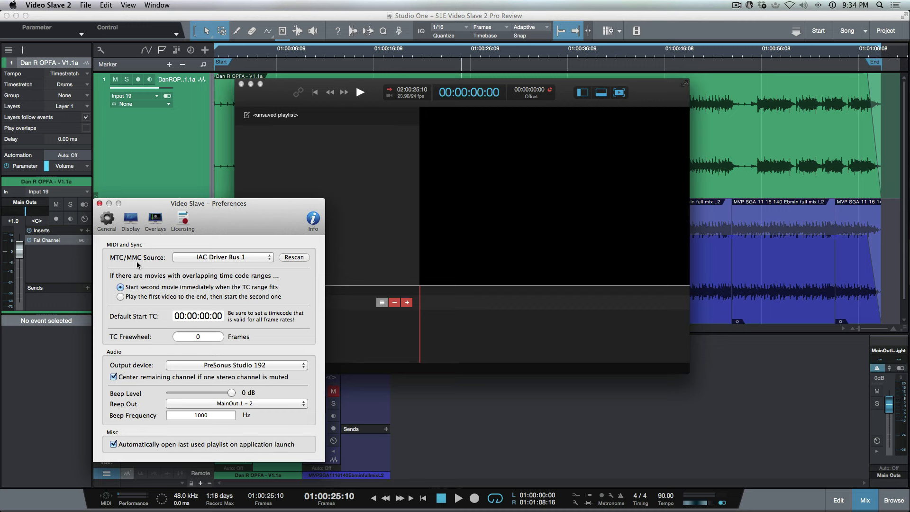
mouse_move(225, 260)
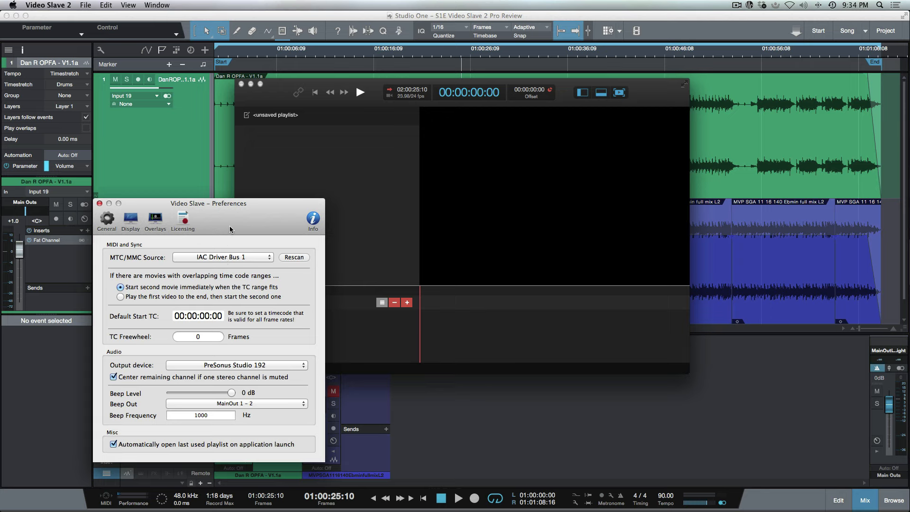
mouse_move(9, 365)
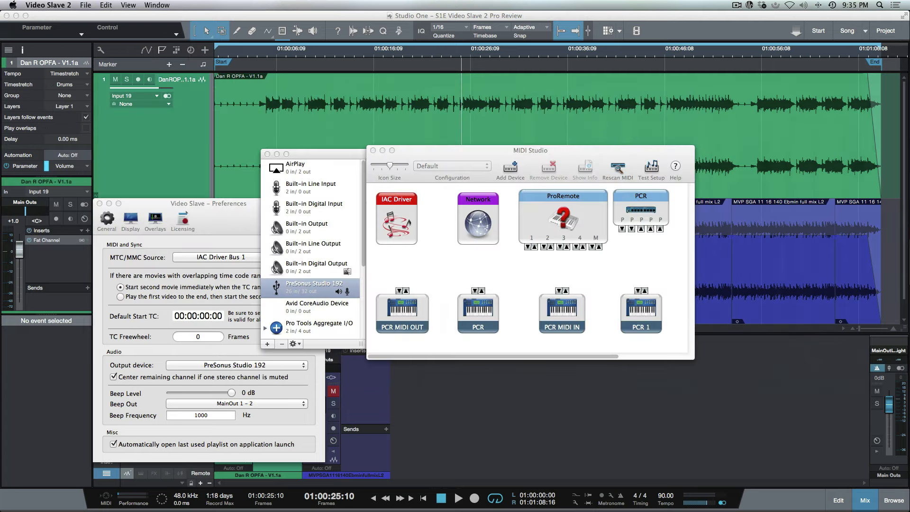
Inspect the IAC Driver properties and its Bus 1 port, then quit Audio MIDI Setup.
double_click(396, 218)
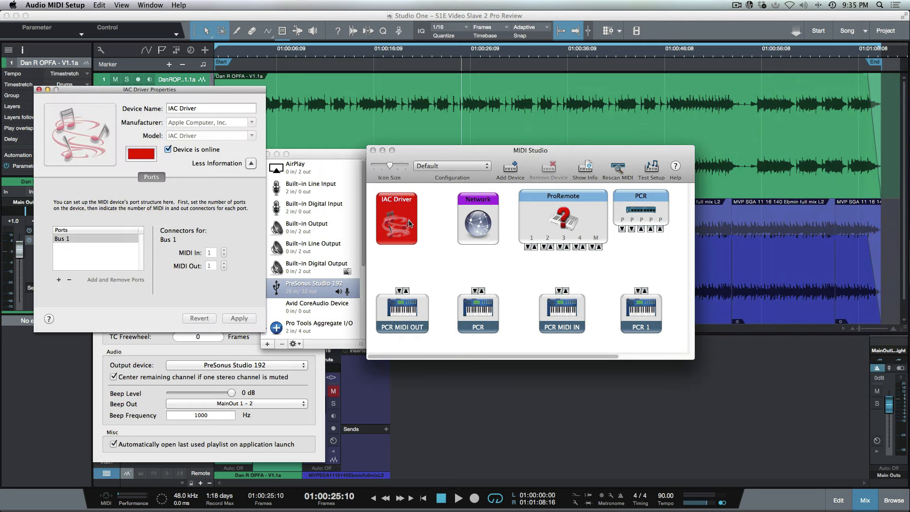
mouse_move(403, 226)
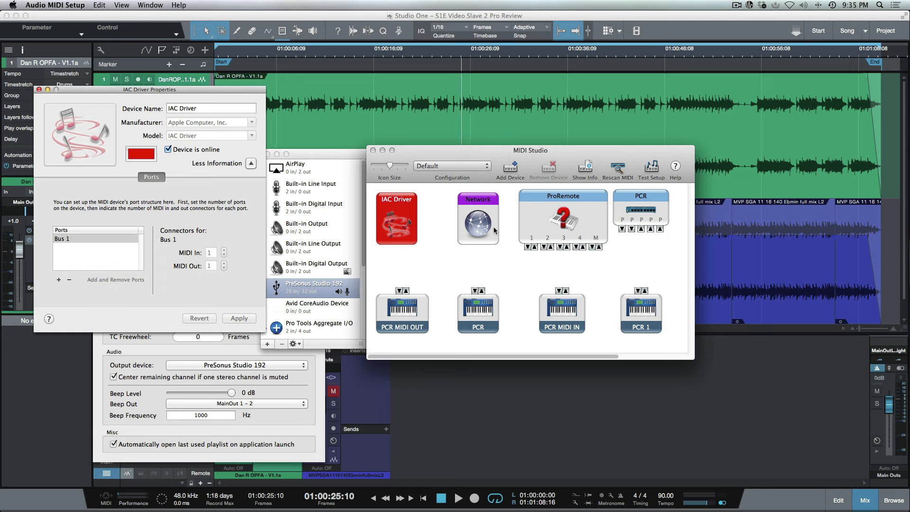
mouse_move(494, 231)
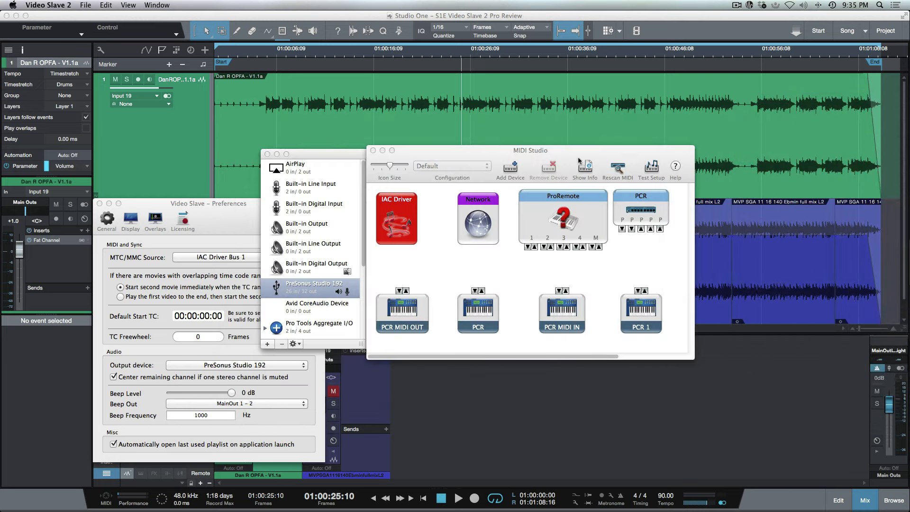
click(56, 6)
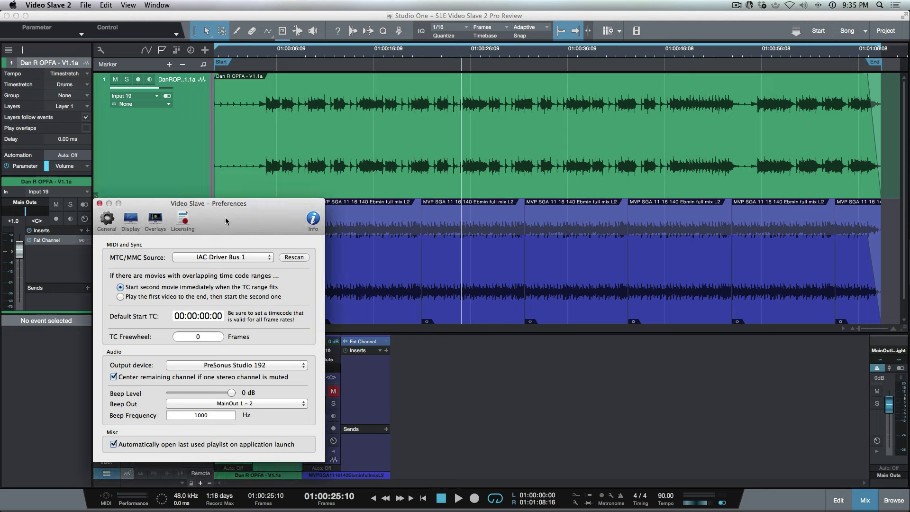
In Display preferences, set fullscreen video to play on the S22C350 screen.
click(130, 220)
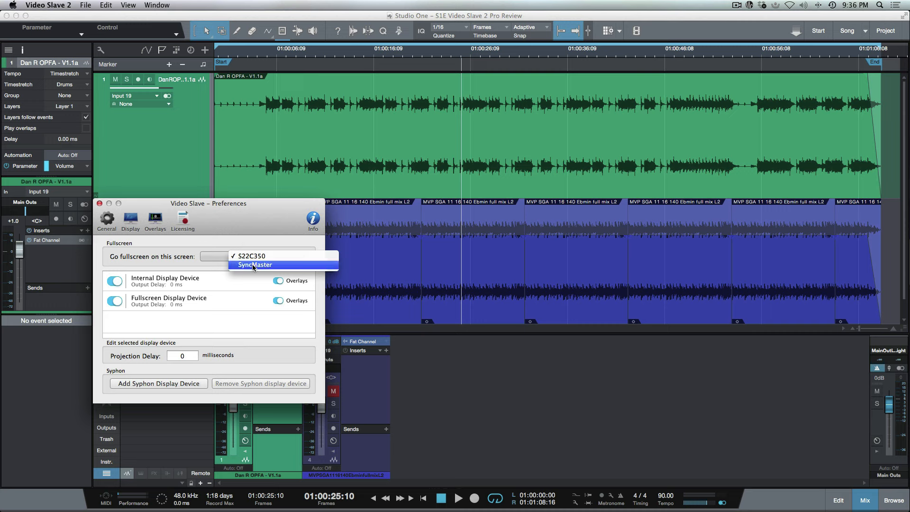
mouse_move(256, 256)
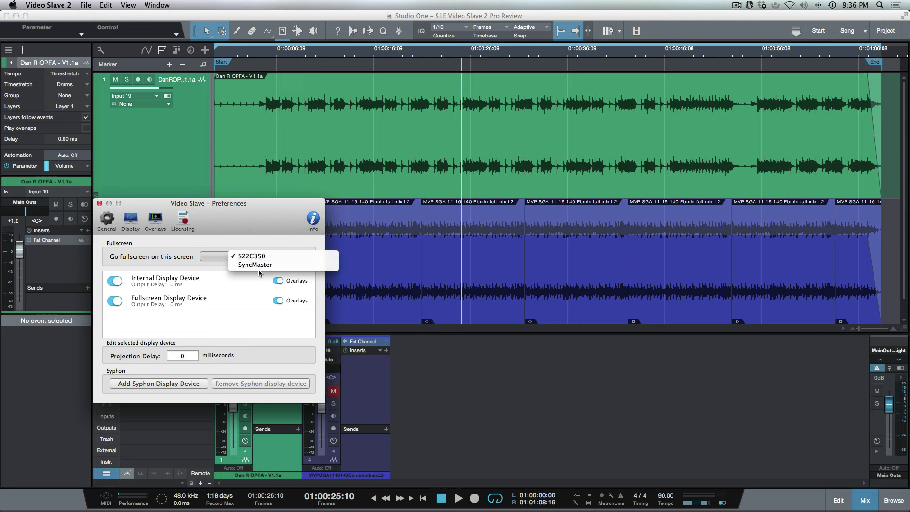
click(251, 256)
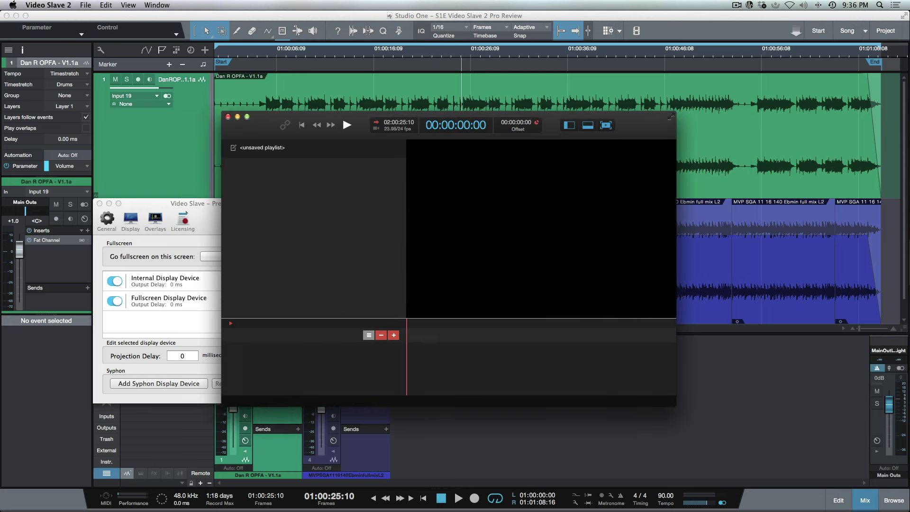
mouse_move(645, 127)
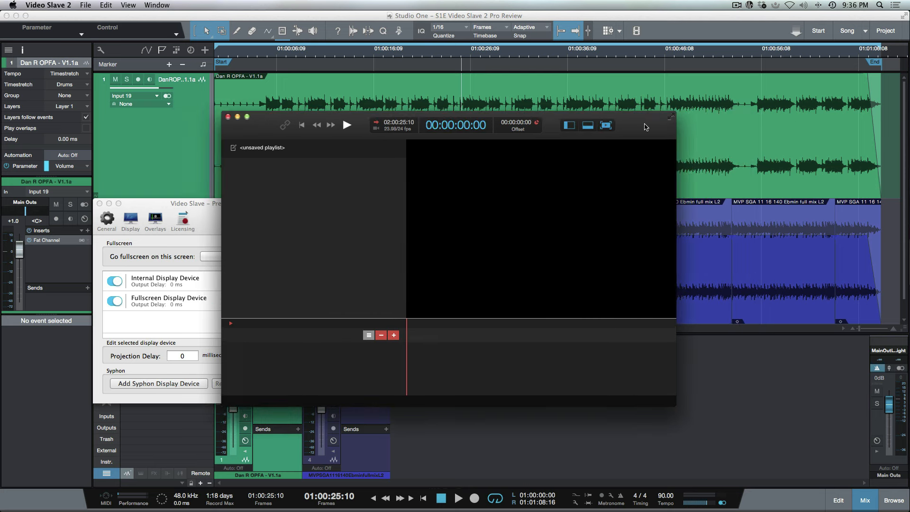
Load OPFA_BFA_FineCut_V1.0-DNxHD export.mov from Finder into the Video Slave playlist.
click(86, 5)
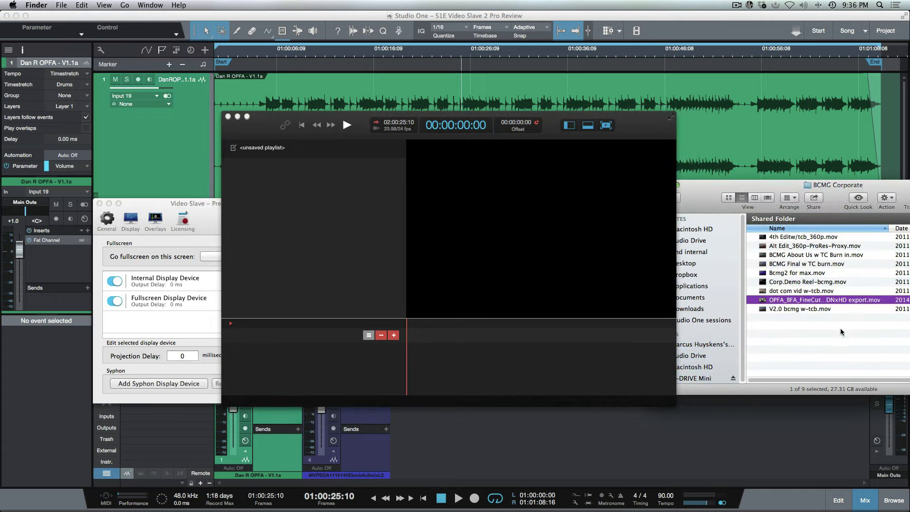
double_click(820, 300)
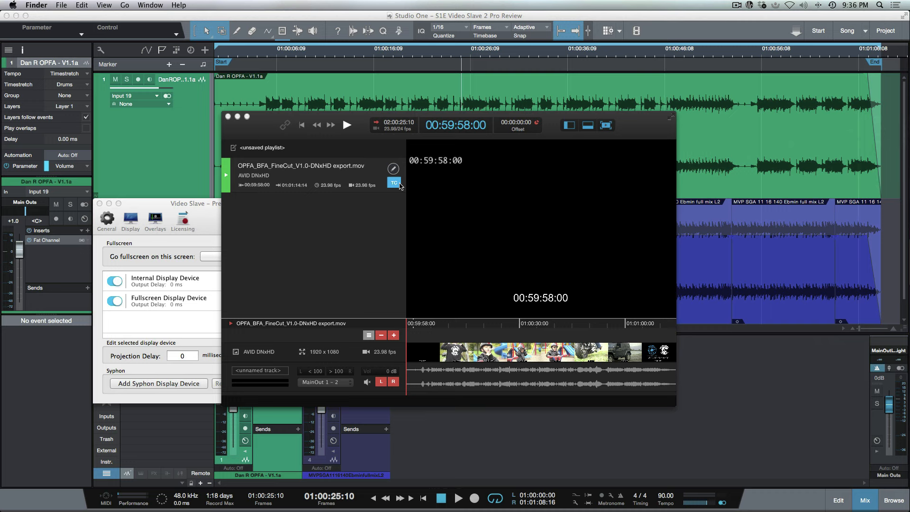
mouse_move(390, 195)
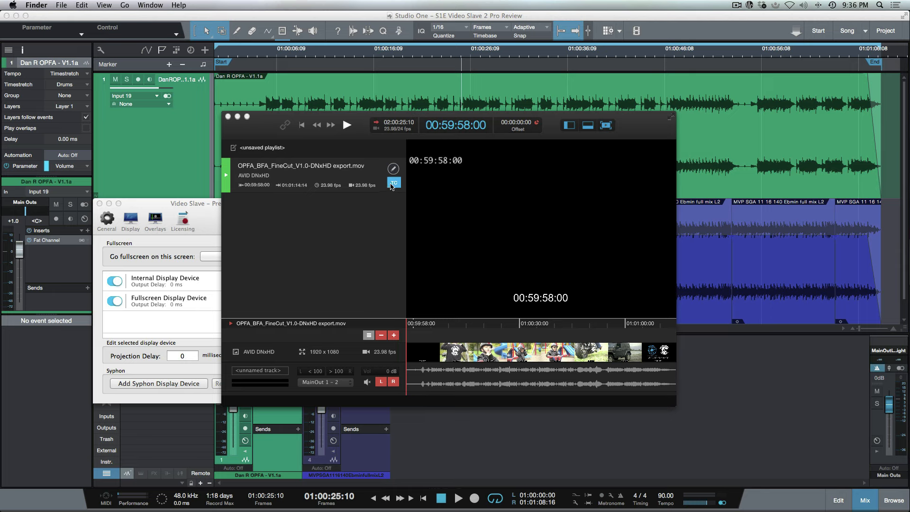
click(394, 183)
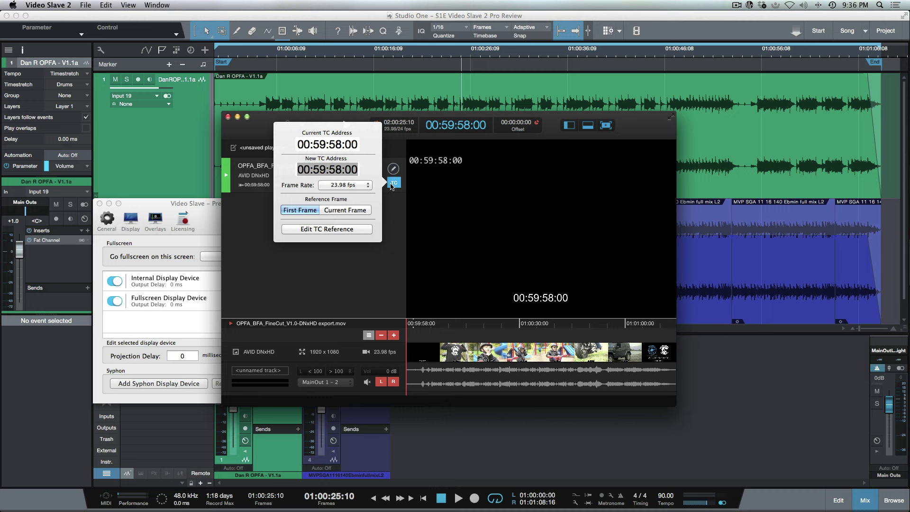
mouse_move(339, 178)
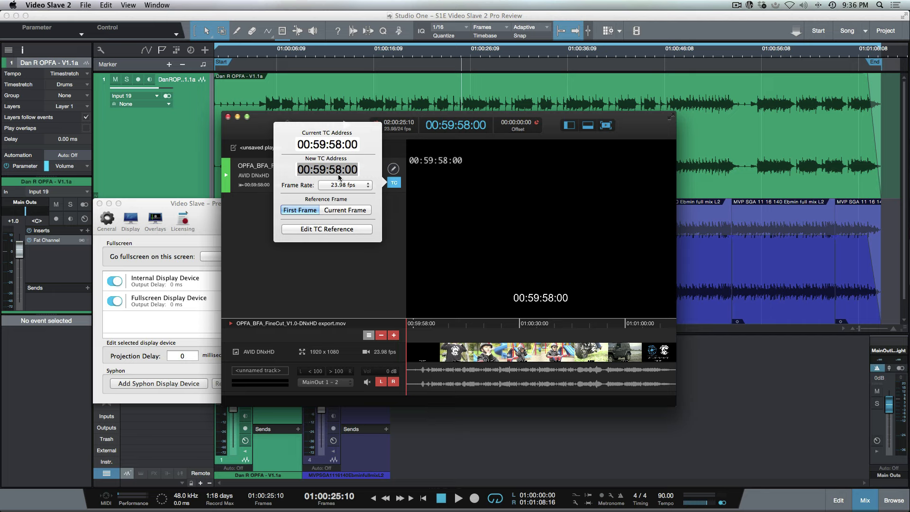
mouse_move(622, 133)
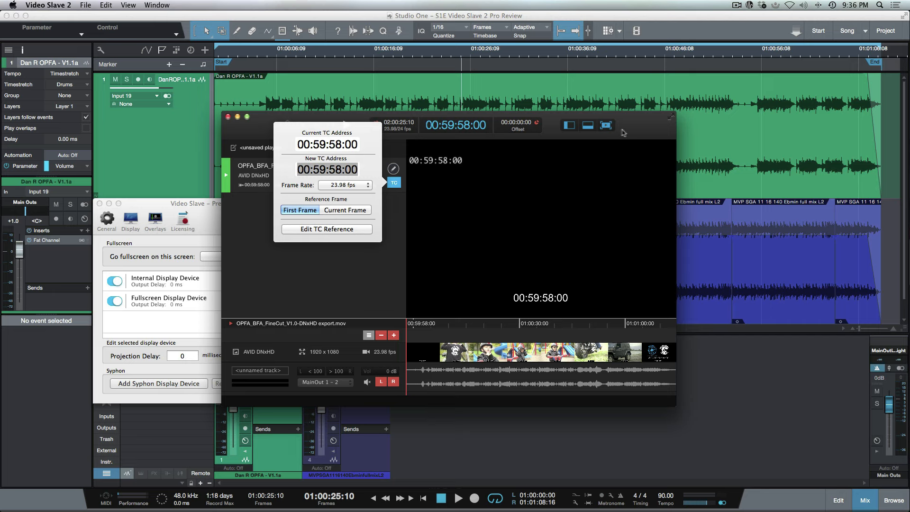
mouse_move(318, 296)
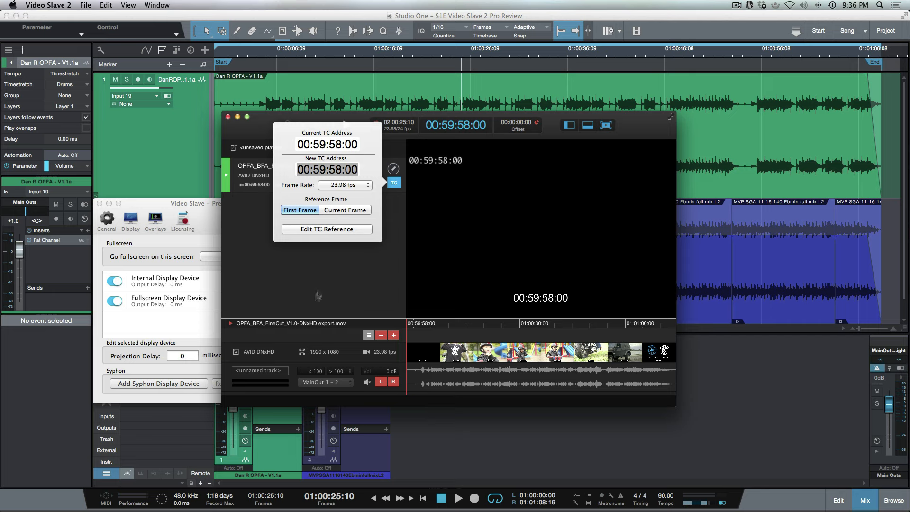
mouse_move(306, 284)
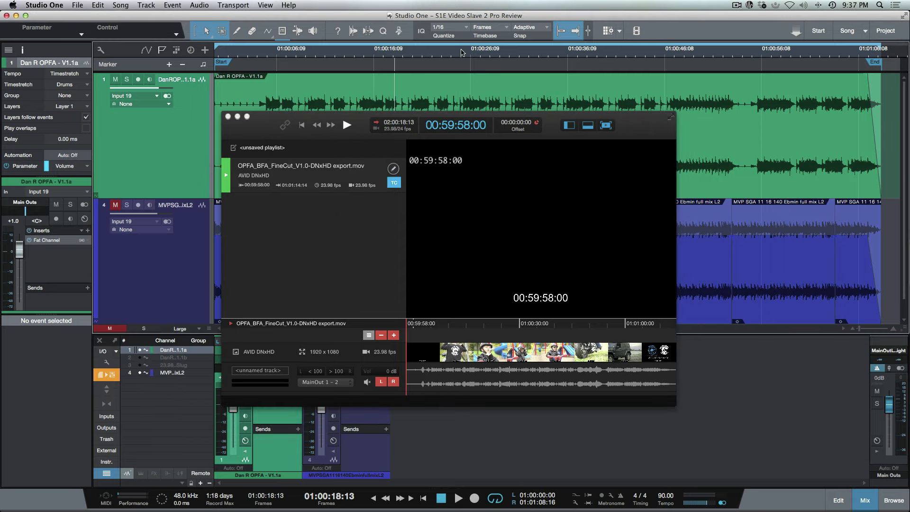
Return the song position to 01:00:00:00 and switch the timeline timebase to Bars.
click(531, 48)
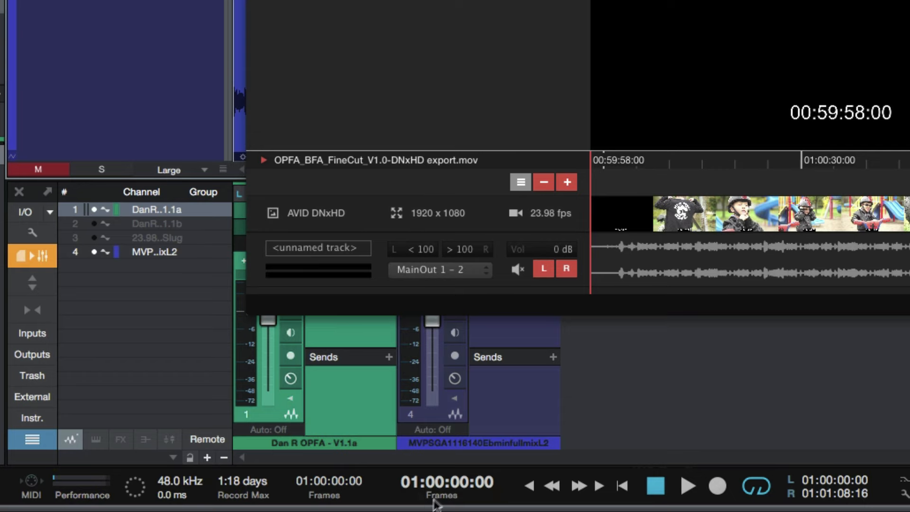
mouse_move(422, 493)
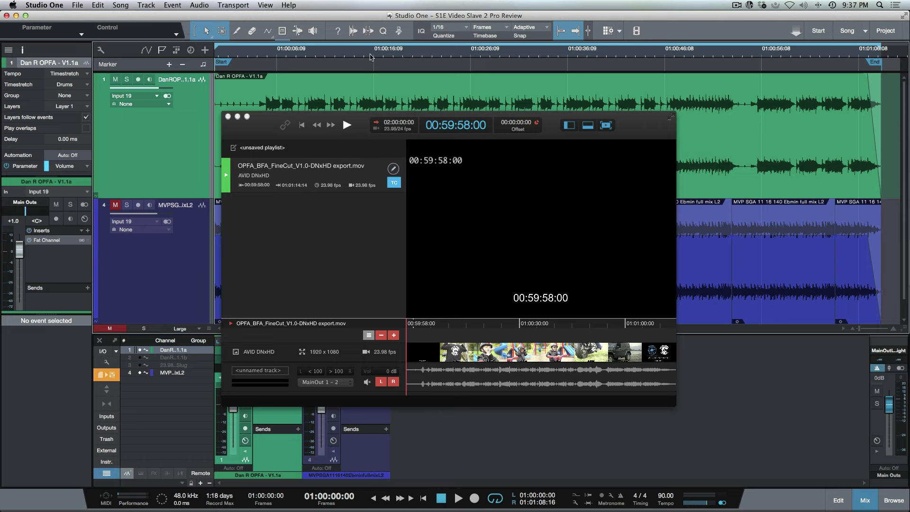
click(484, 27)
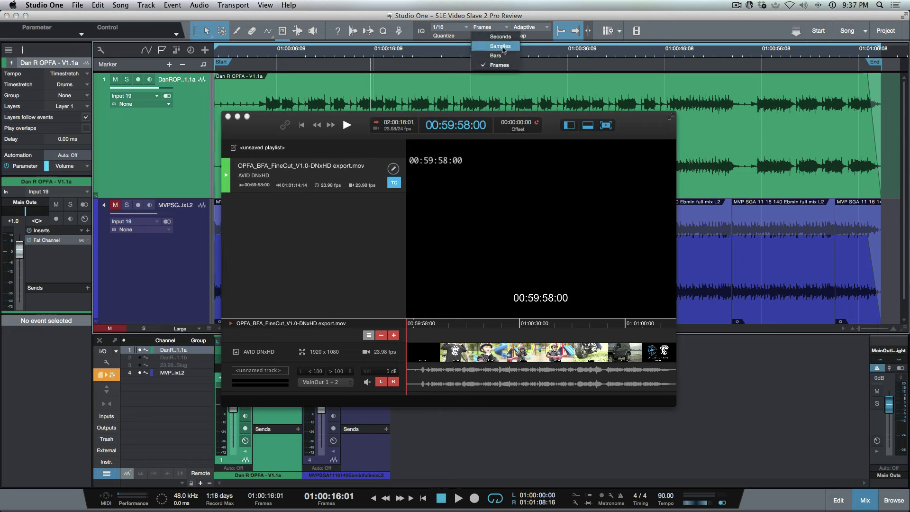
click(495, 55)
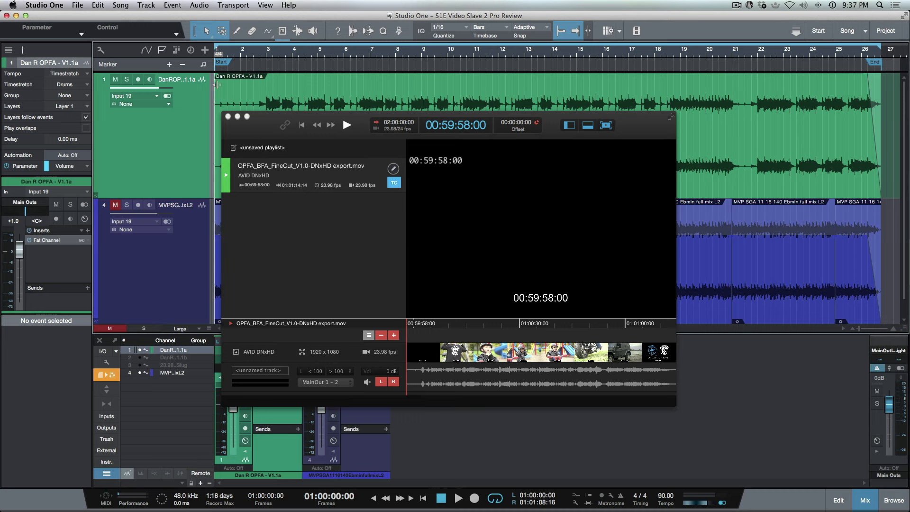
mouse_move(321, 506)
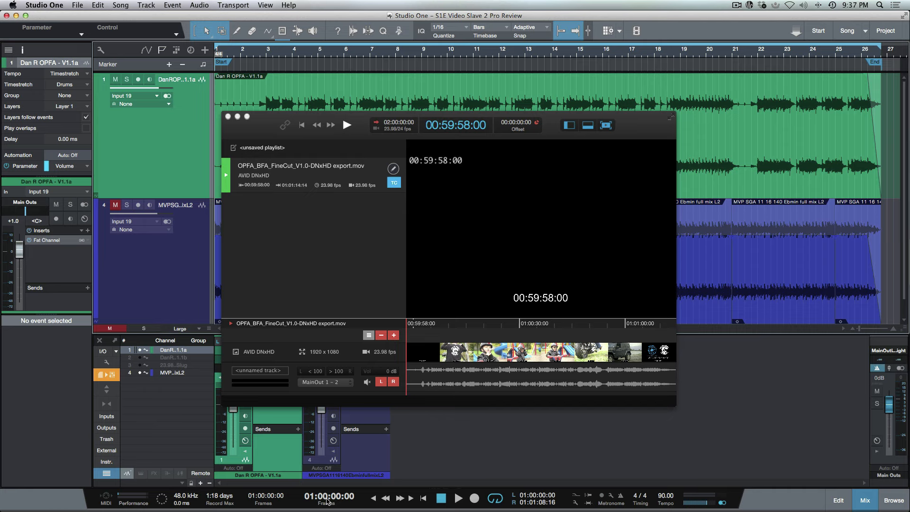
mouse_move(346, 265)
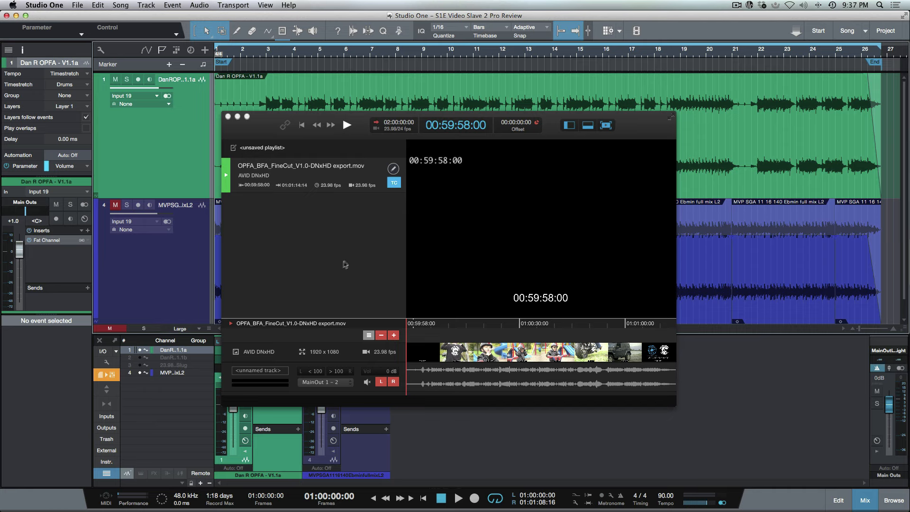
mouse_move(280, 124)
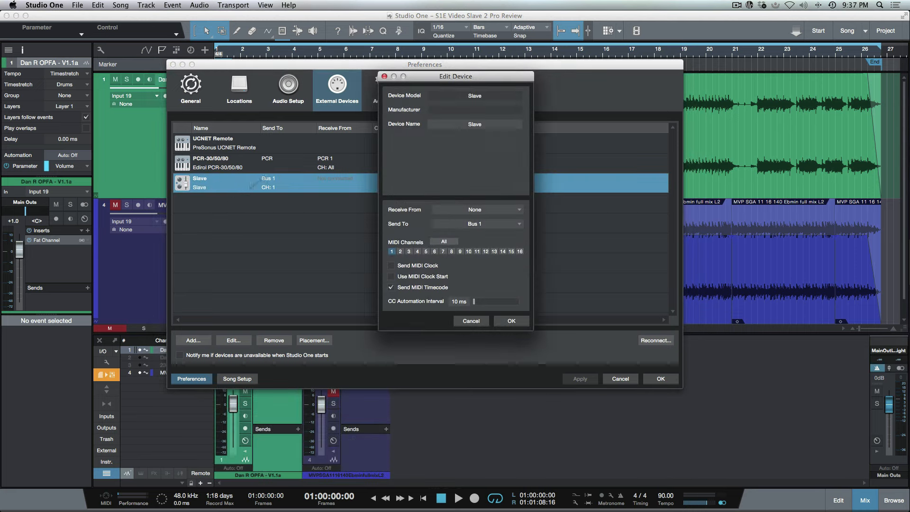
mouse_move(458, 233)
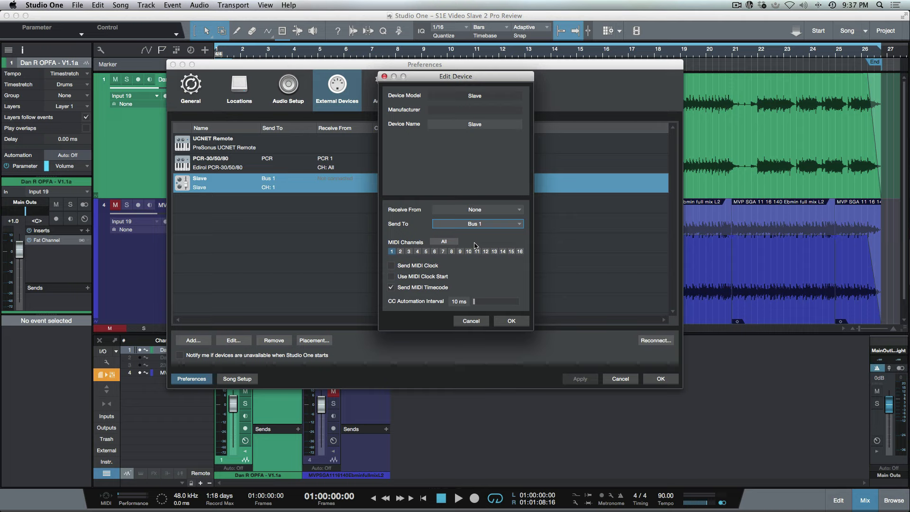
mouse_move(476, 284)
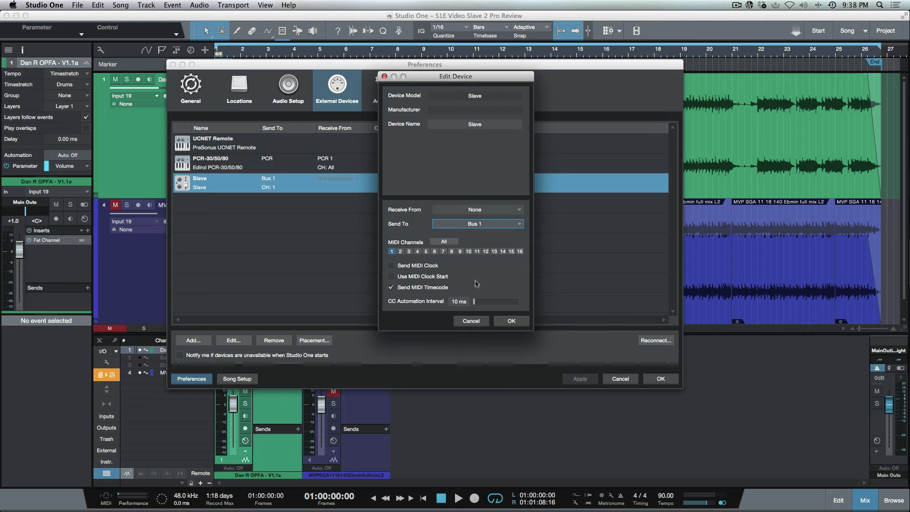
click(510, 320)
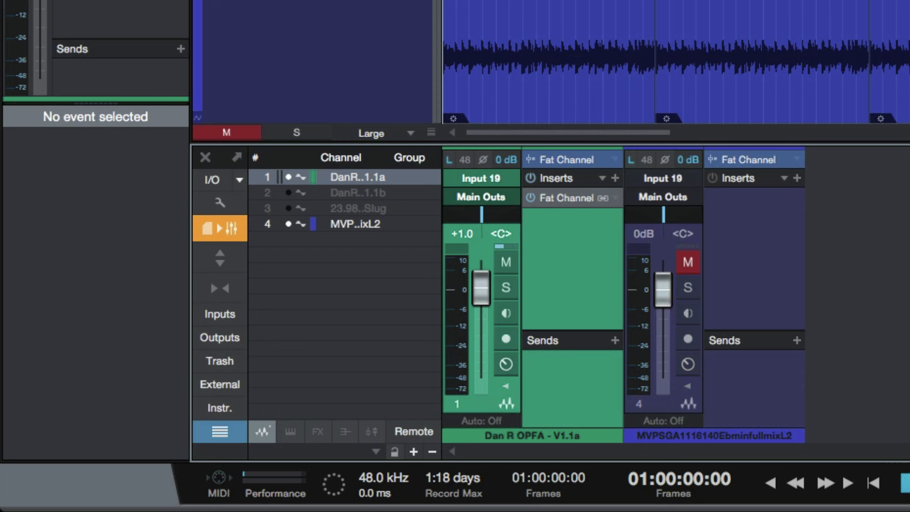
click(848, 483)
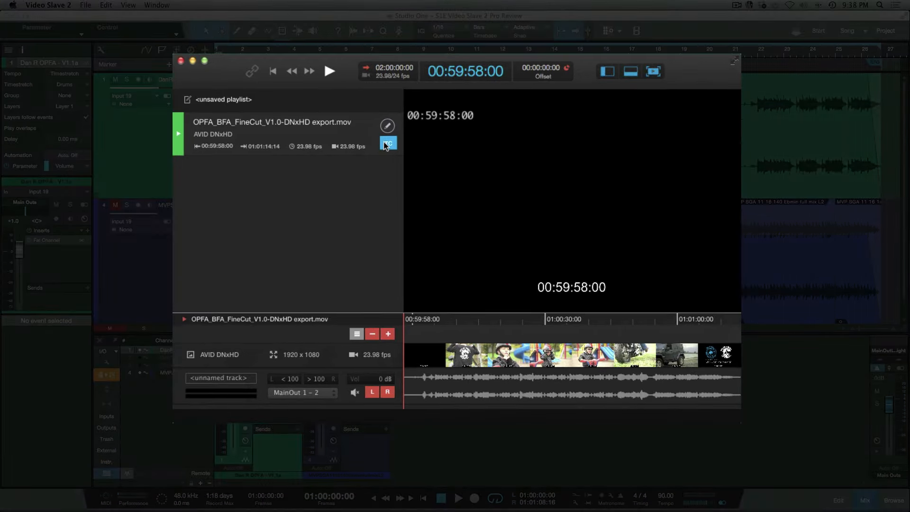
click(388, 143)
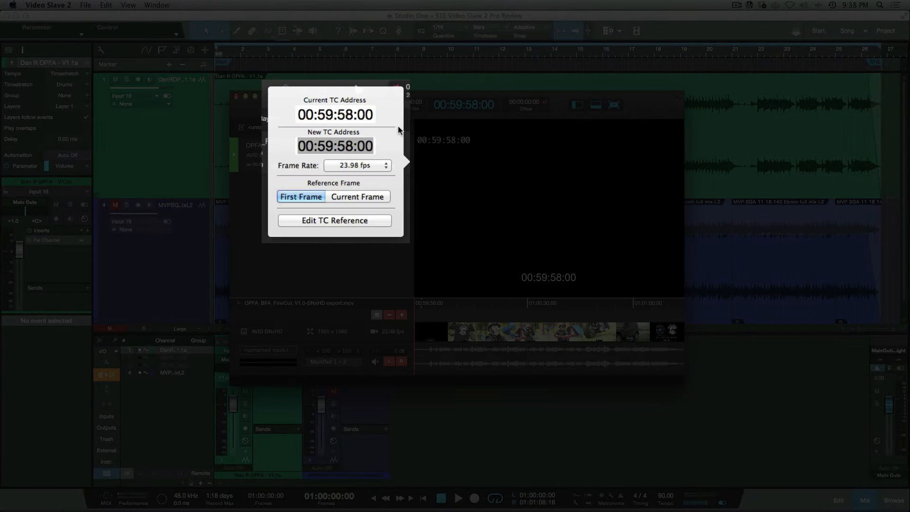
mouse_move(330, 154)
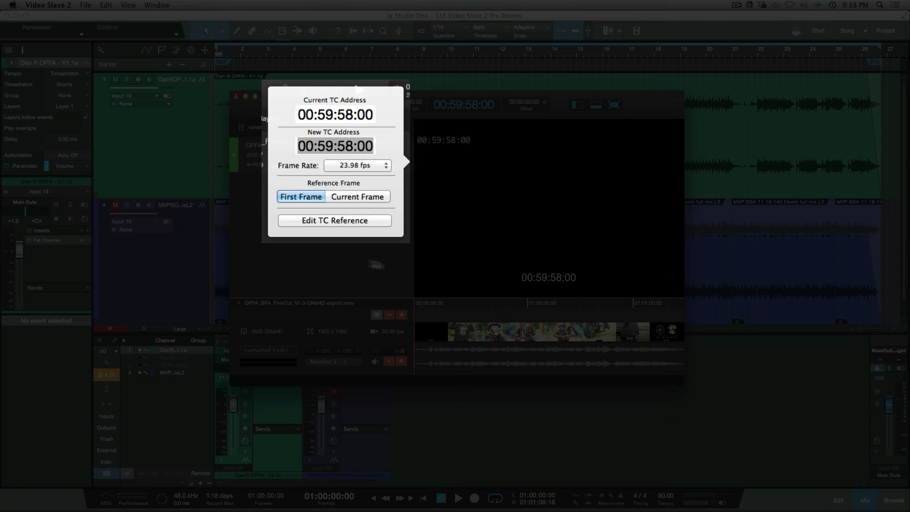
mouse_move(382, 283)
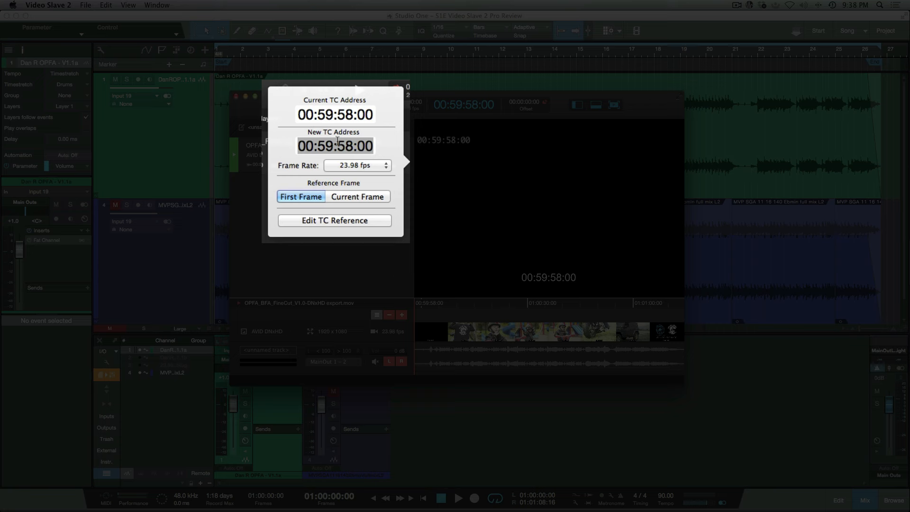
mouse_move(378, 269)
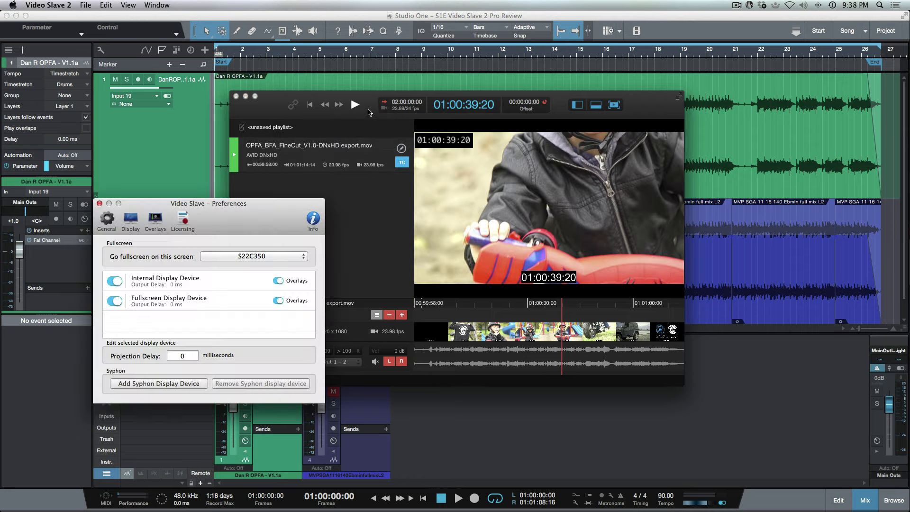
mouse_move(455, 145)
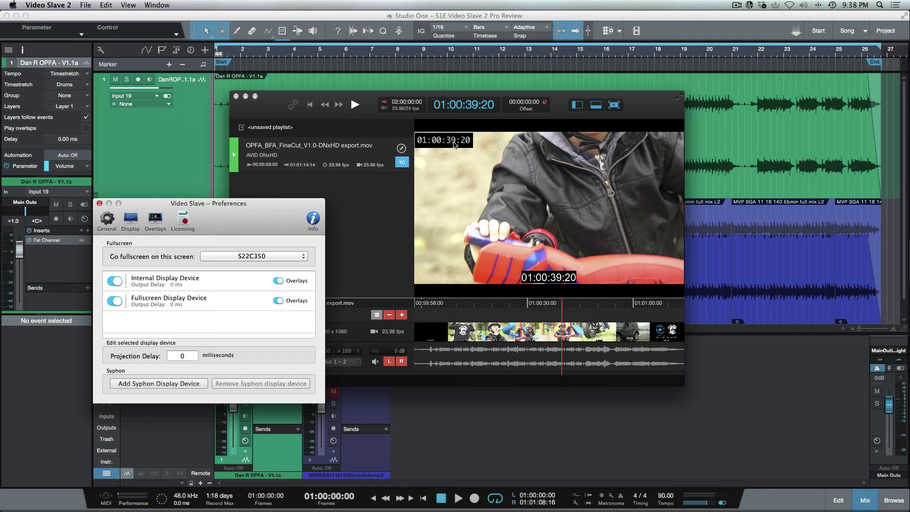
Re-enable the video timecode overlay, check the fullscreen screen setting, and close Preferences.
click(154, 220)
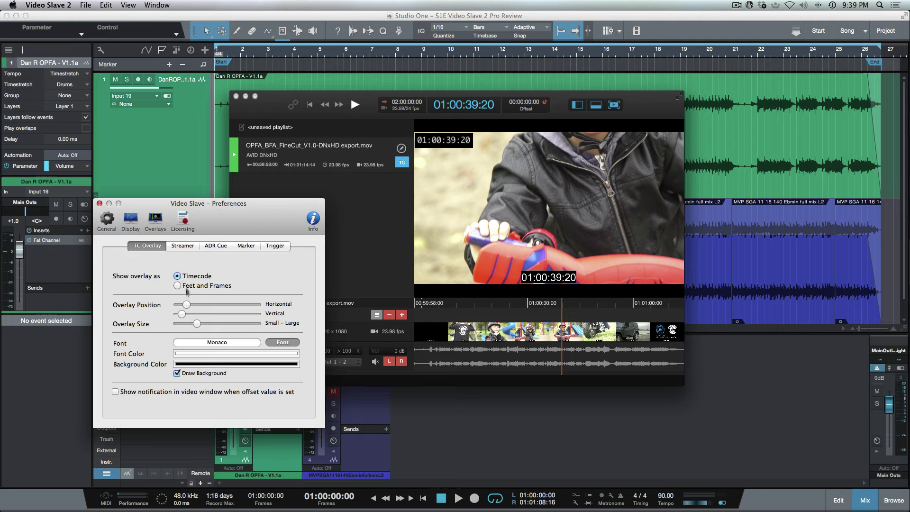
click(128, 5)
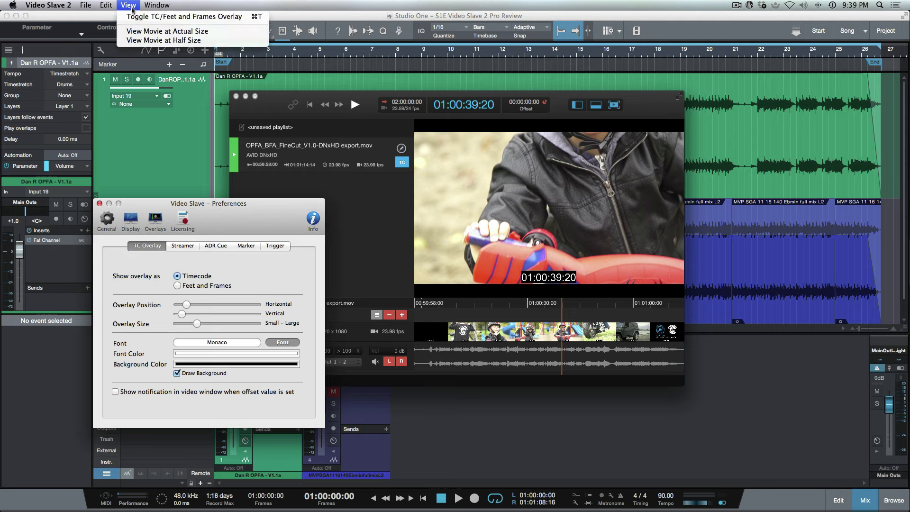
click(184, 16)
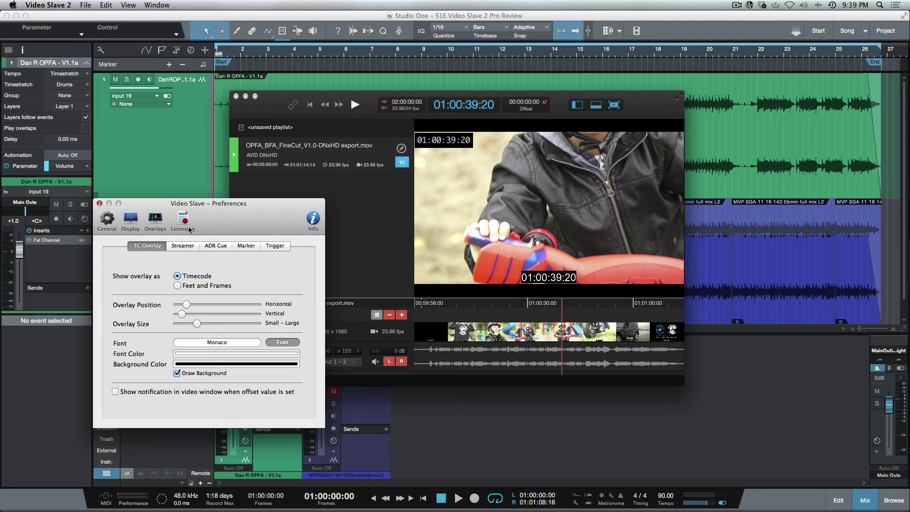
mouse_move(130, 220)
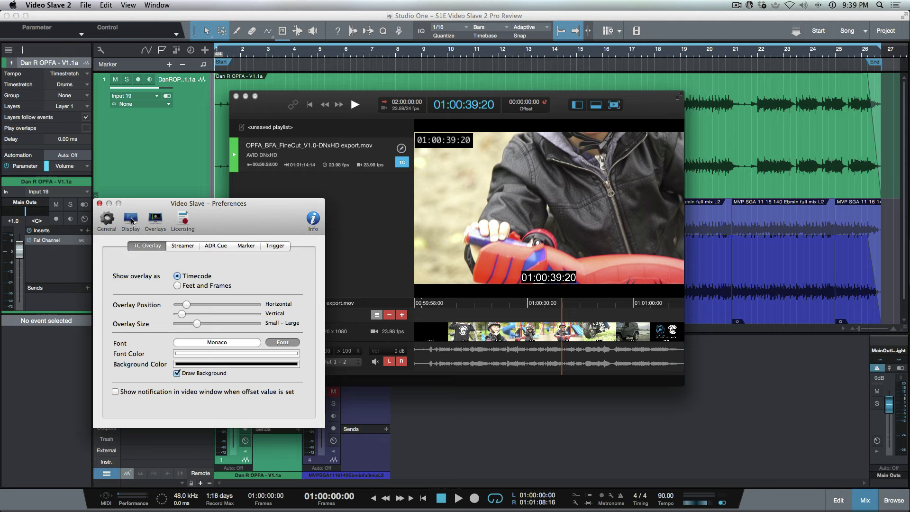
click(130, 219)
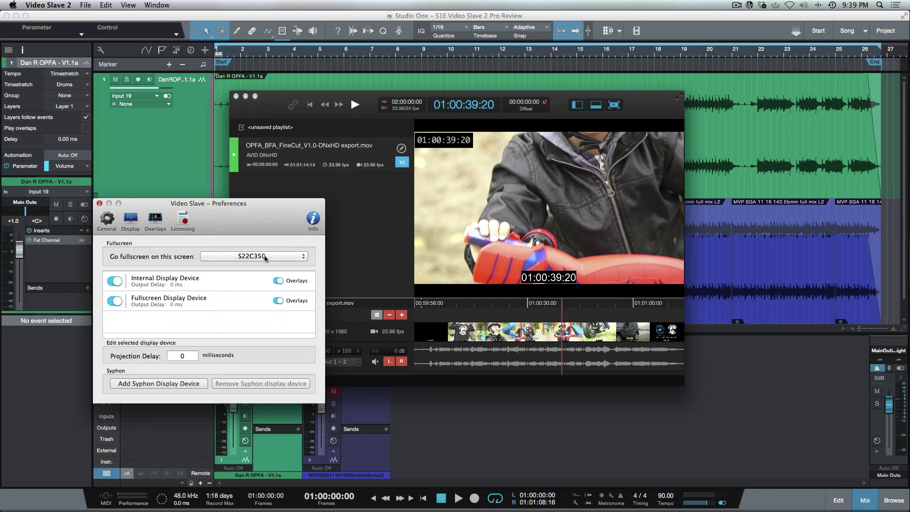
click(100, 203)
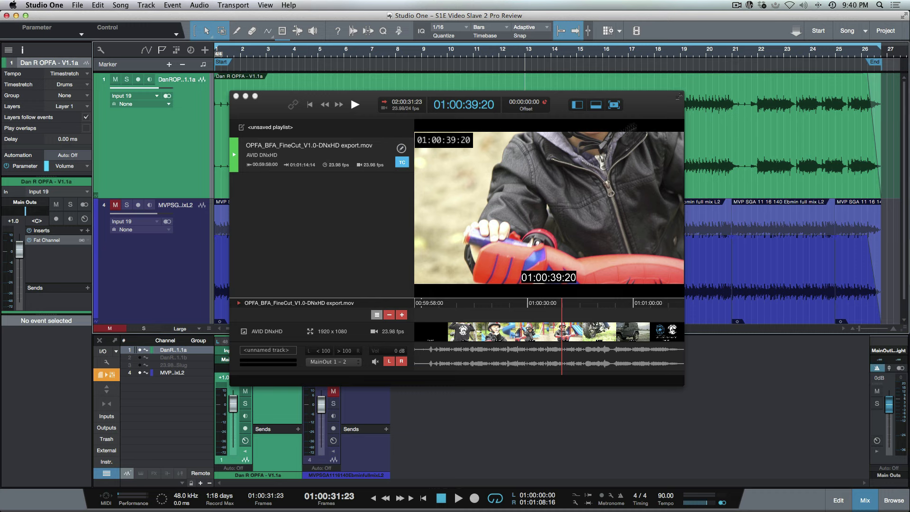
mouse_move(613, 218)
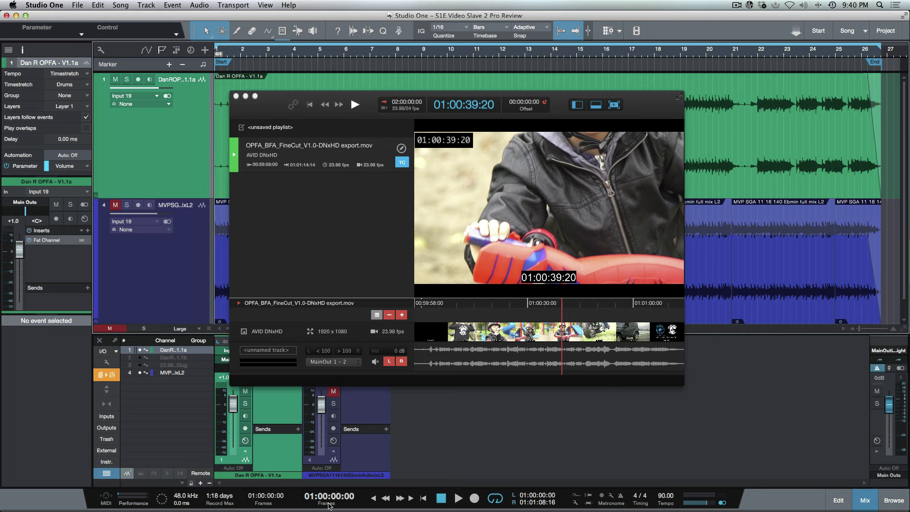
mouse_move(606, 124)
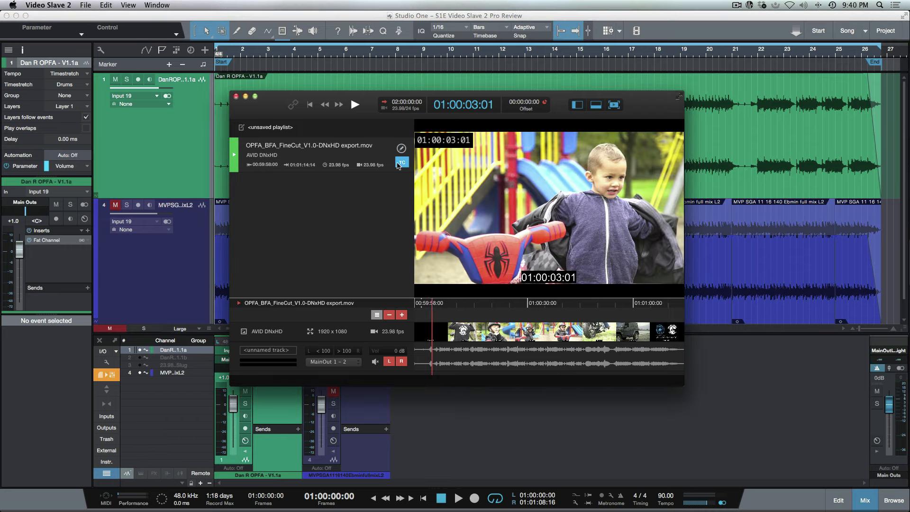
Enter a timecode offset of -01:00:00:00 for the fine-cut movie in Video Slave 2.
click(401, 163)
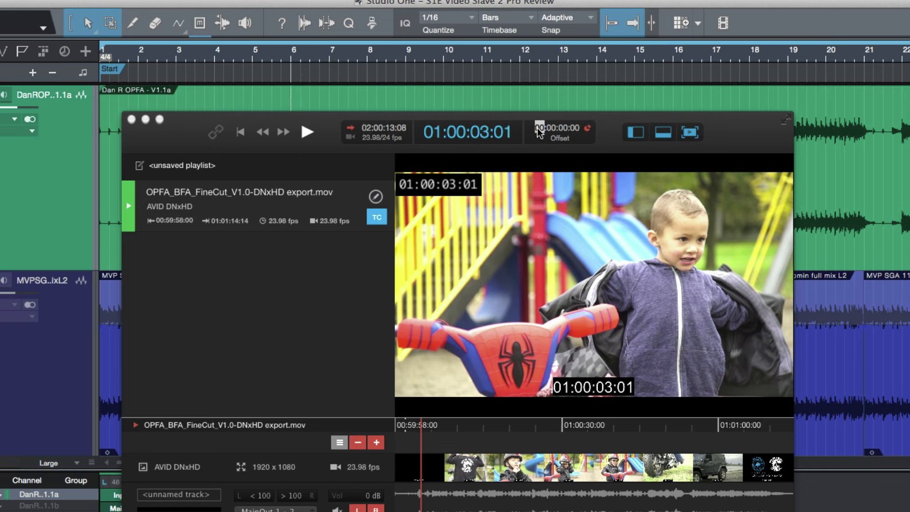
click(541, 131)
text(-01)
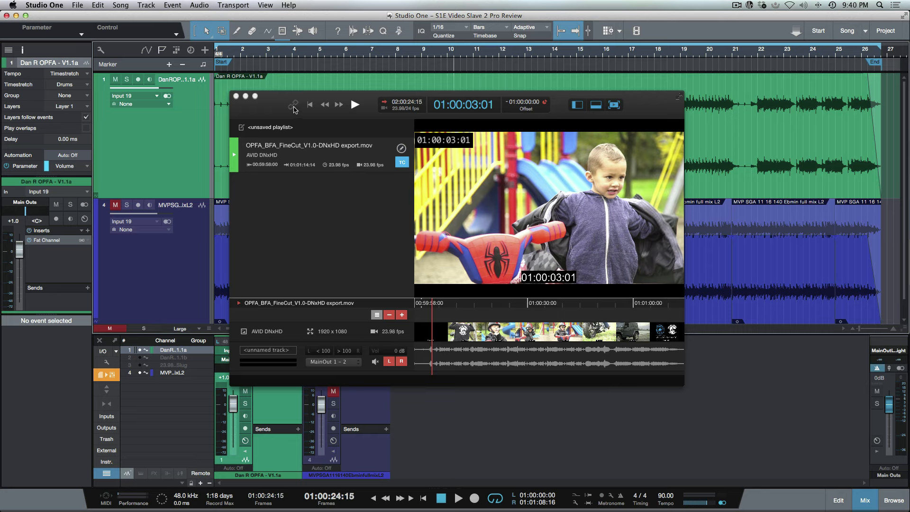
Enable Video Slave 2's timecode sync link and move Studio One's playhead back to the song start.
click(293, 105)
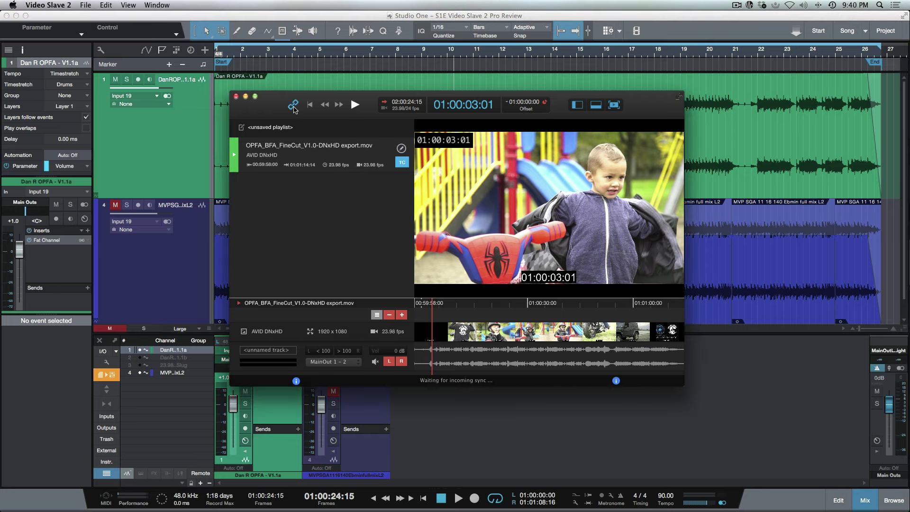
click(449, 55)
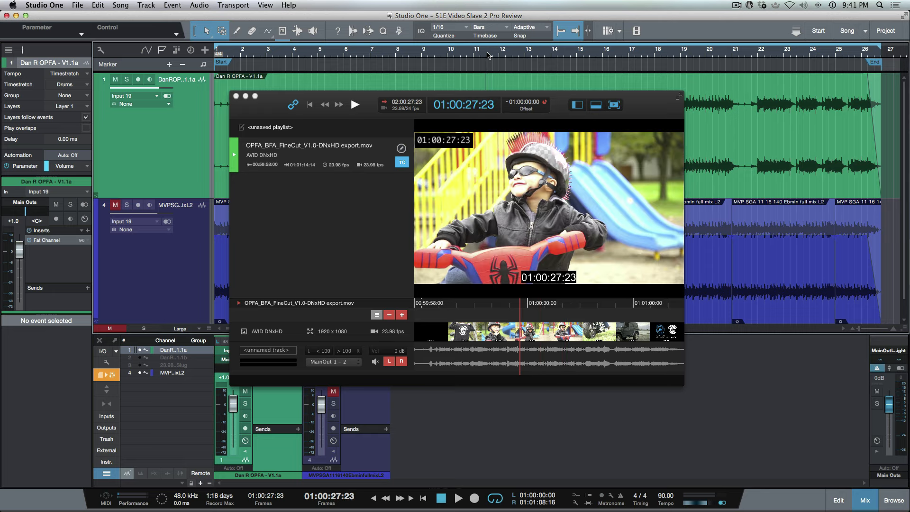
click(500, 303)
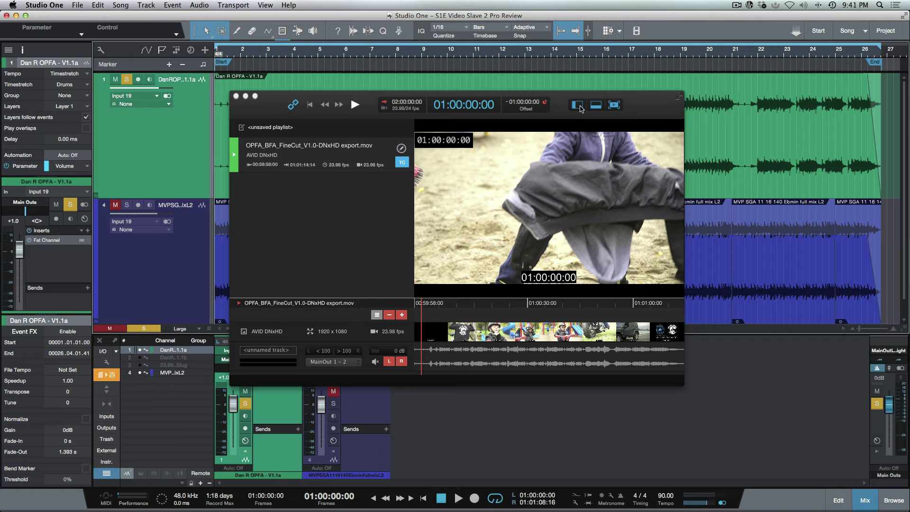
Hide the playlist and timeline panels and turn off the movie's L/R audio channels.
click(577, 105)
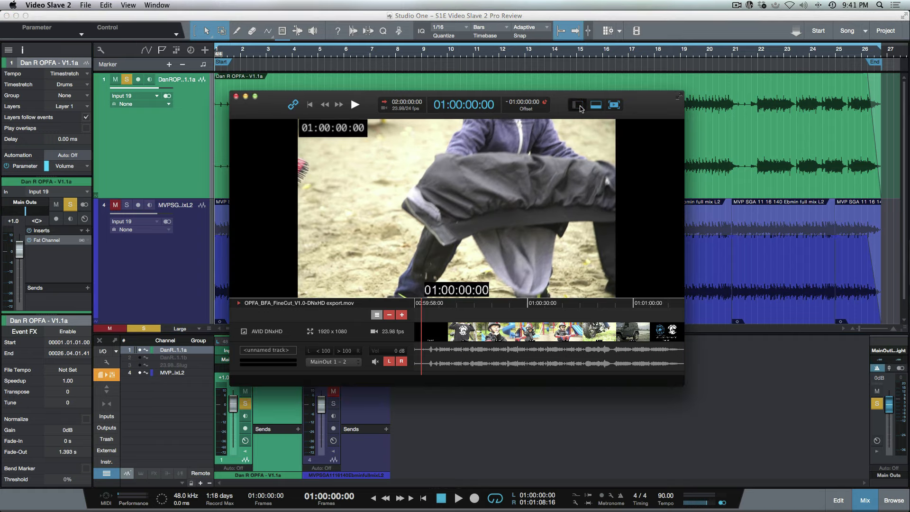
click(578, 105)
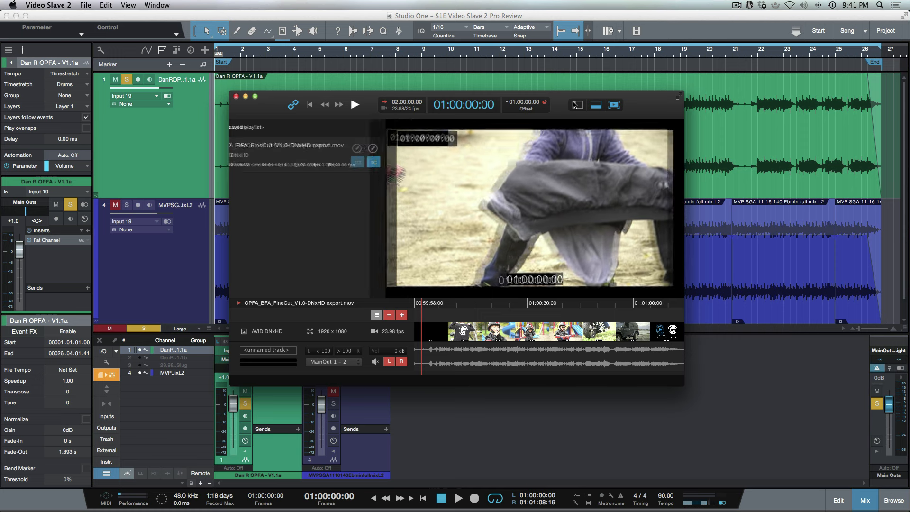
click(576, 106)
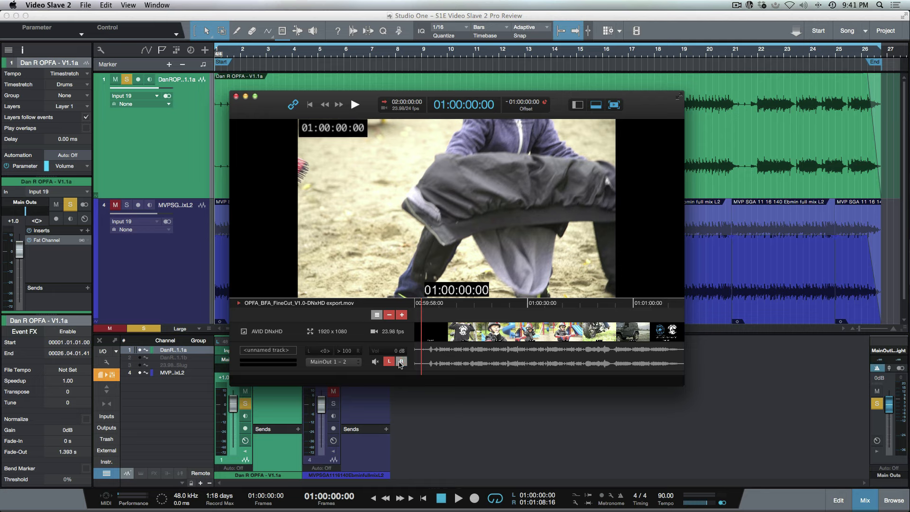
click(400, 361)
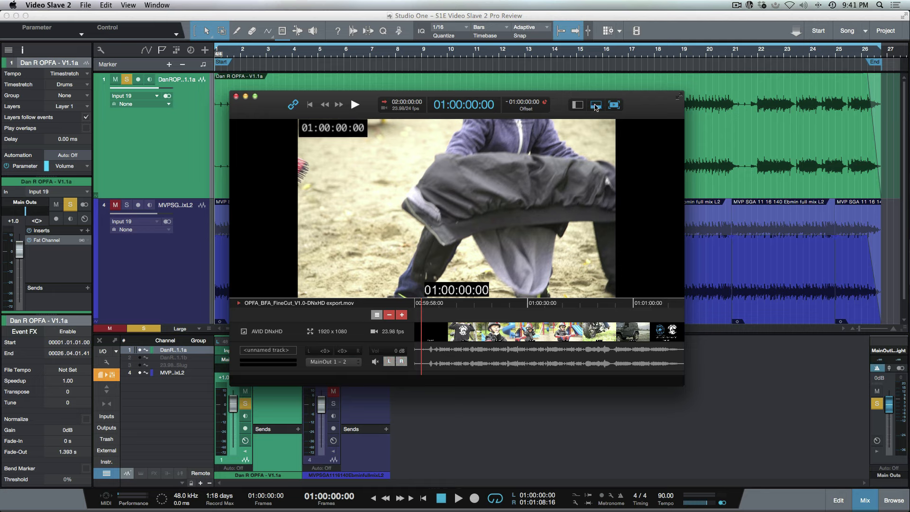
click(614, 105)
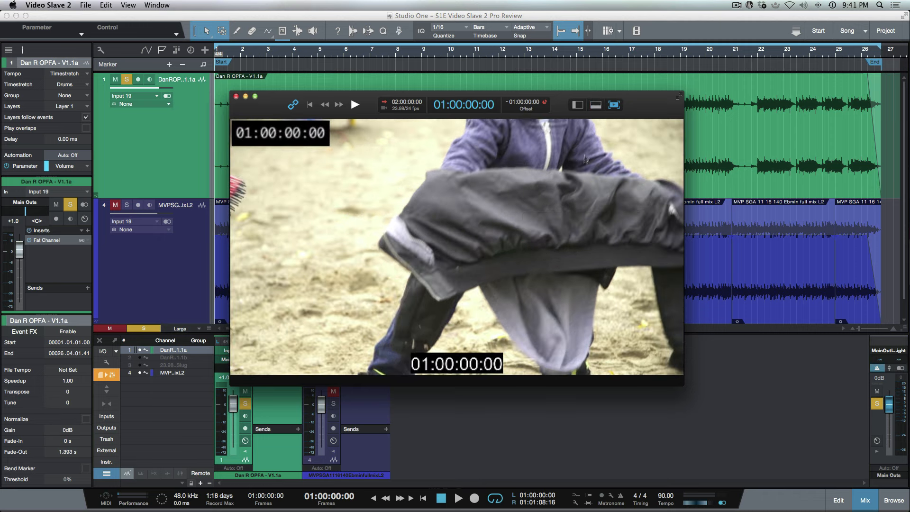
mouse_move(628, 109)
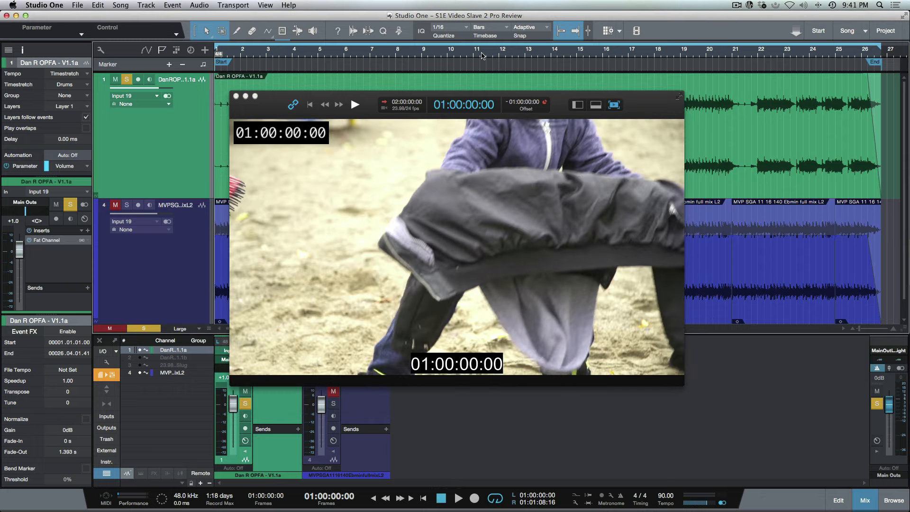
Play the song, muting the Dan R OPFA - V1.1a track and soloing the blue music track.
click(458, 498)
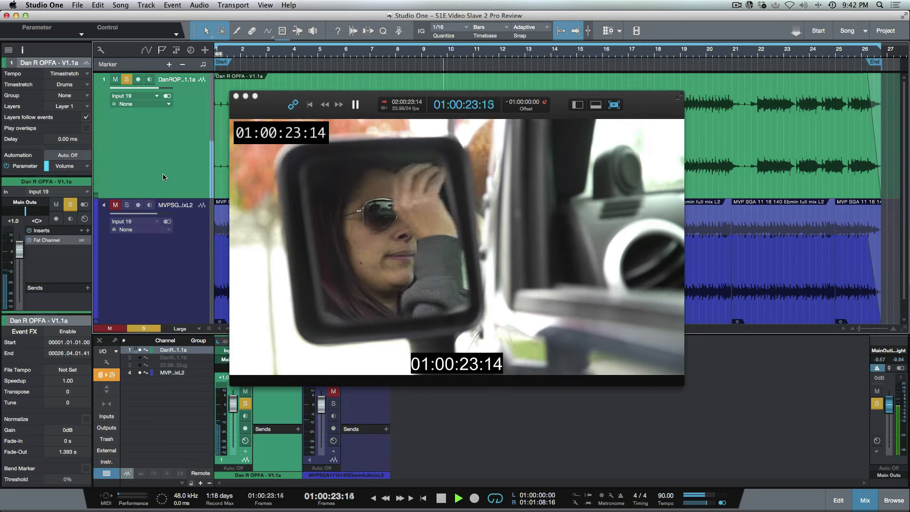
click(441, 498)
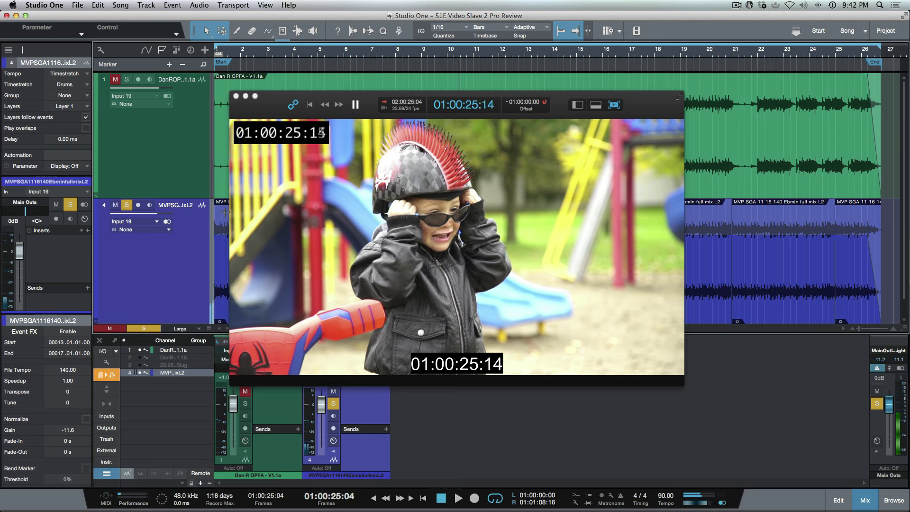
click(355, 105)
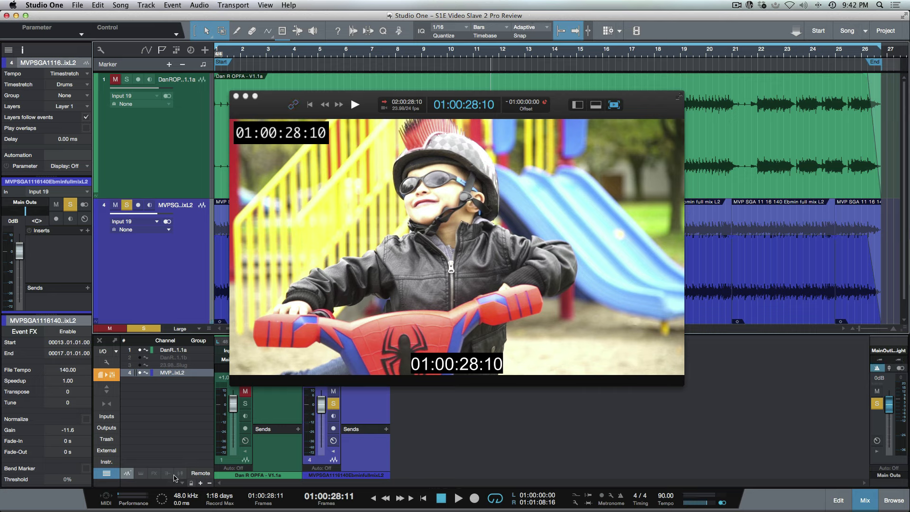
mouse_move(168, 453)
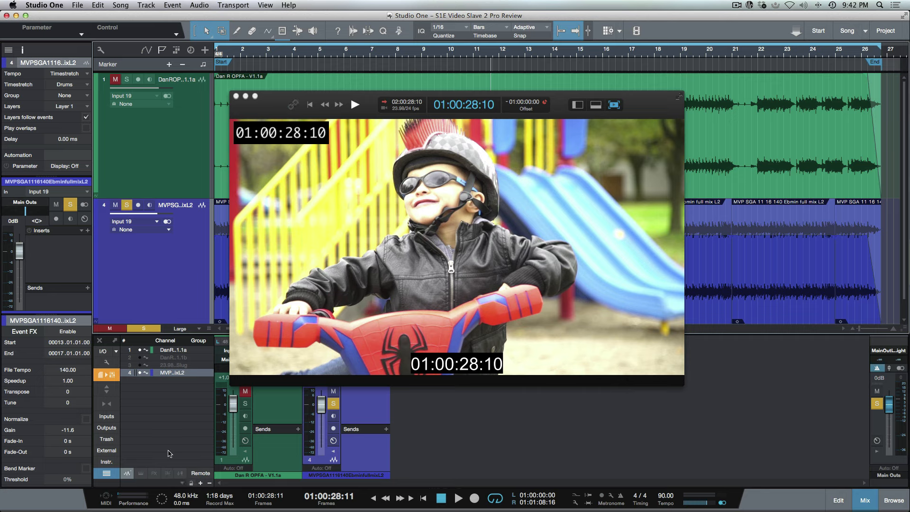
mouse_move(482, 97)
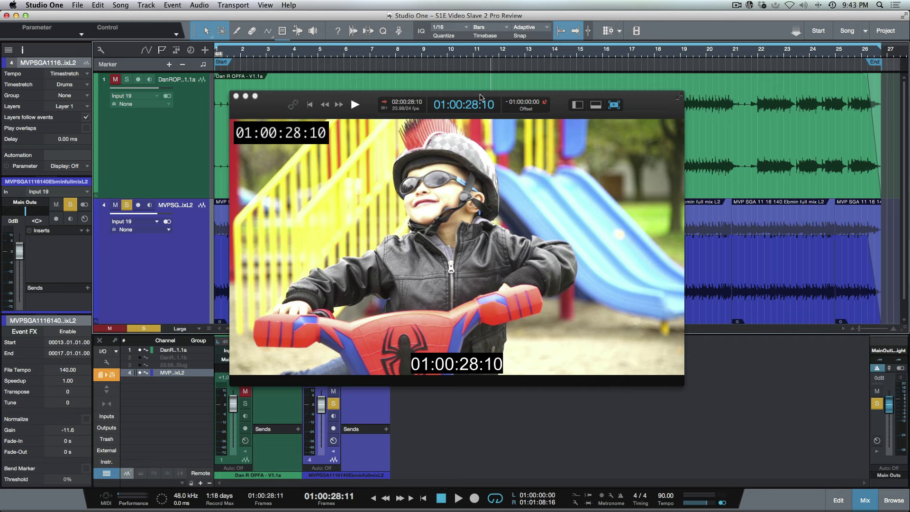
mouse_move(563, 103)
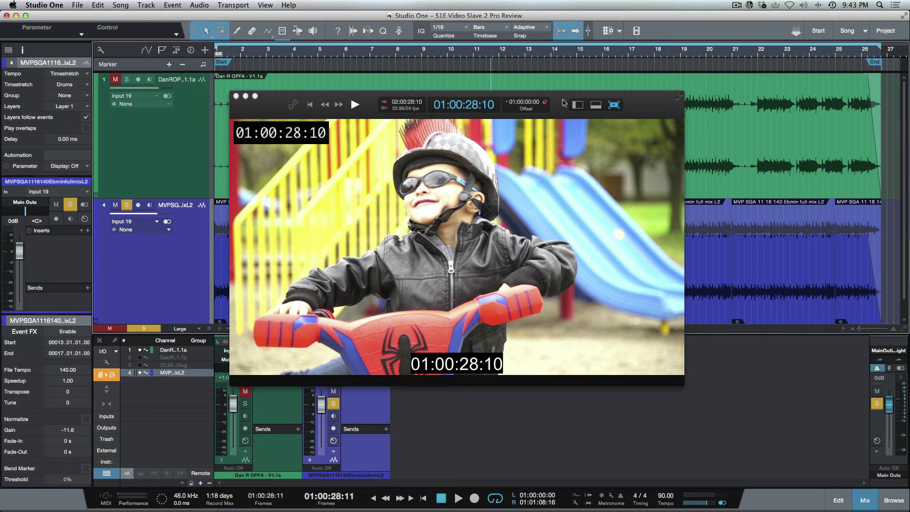
mouse_move(565, 103)
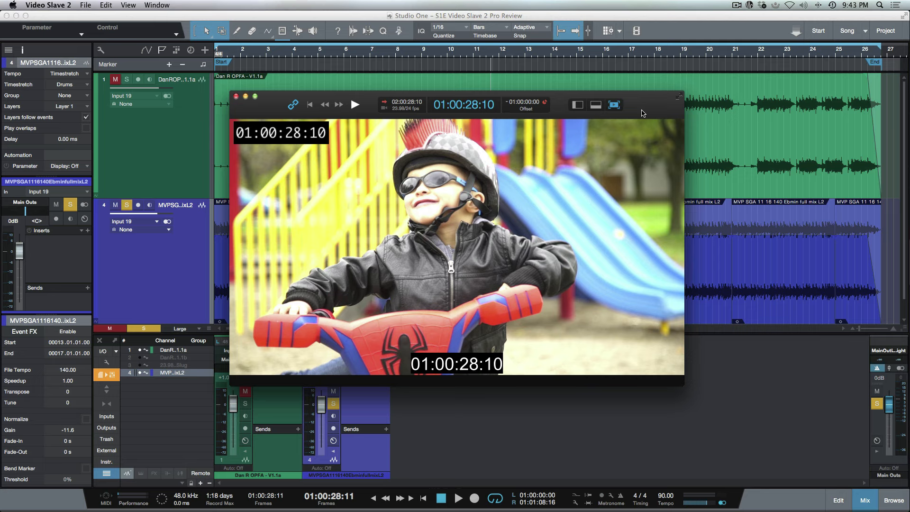
mouse_move(556, 91)
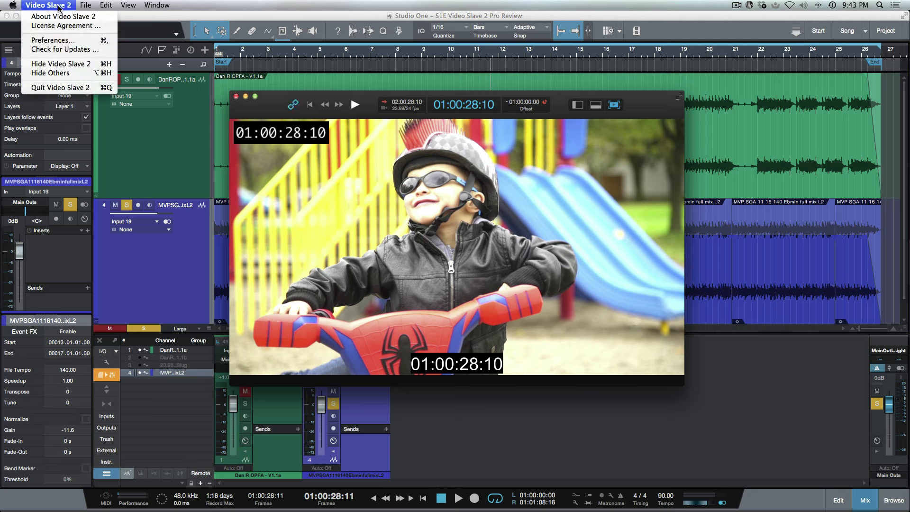
click(52, 40)
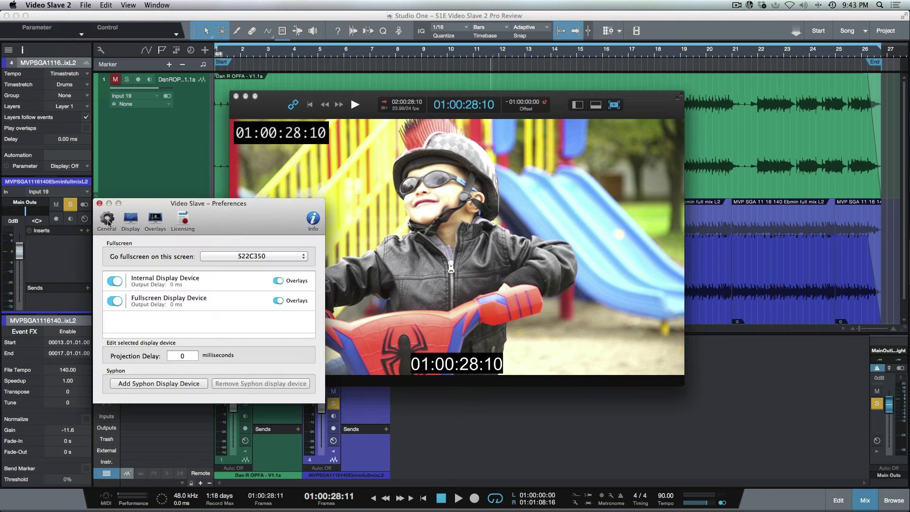
click(106, 220)
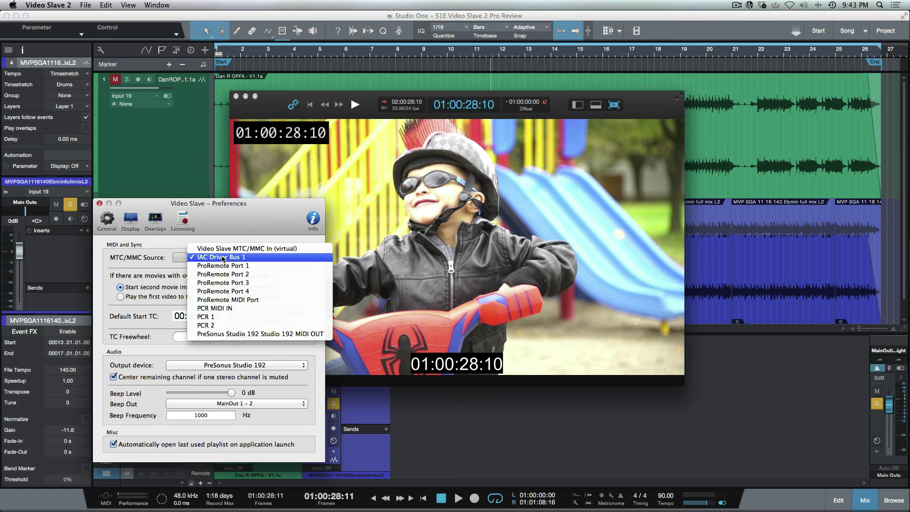
mouse_move(246, 249)
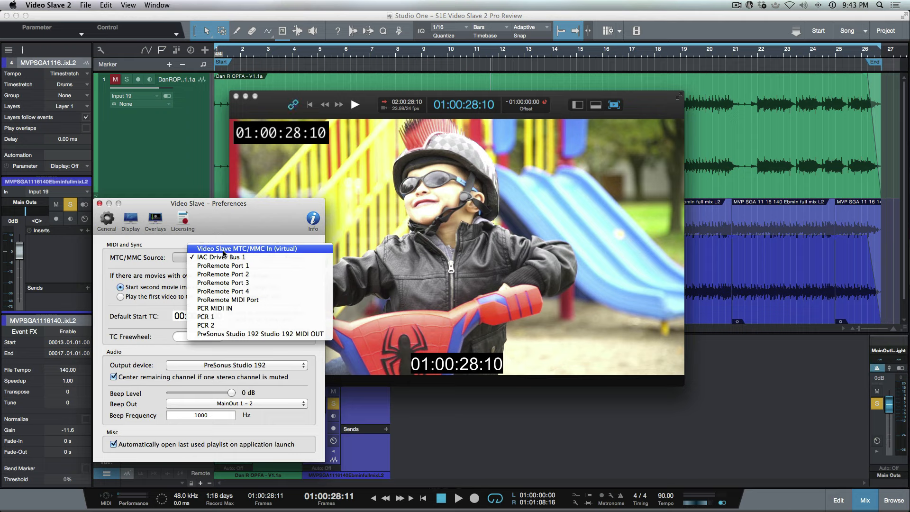
mouse_move(253, 217)
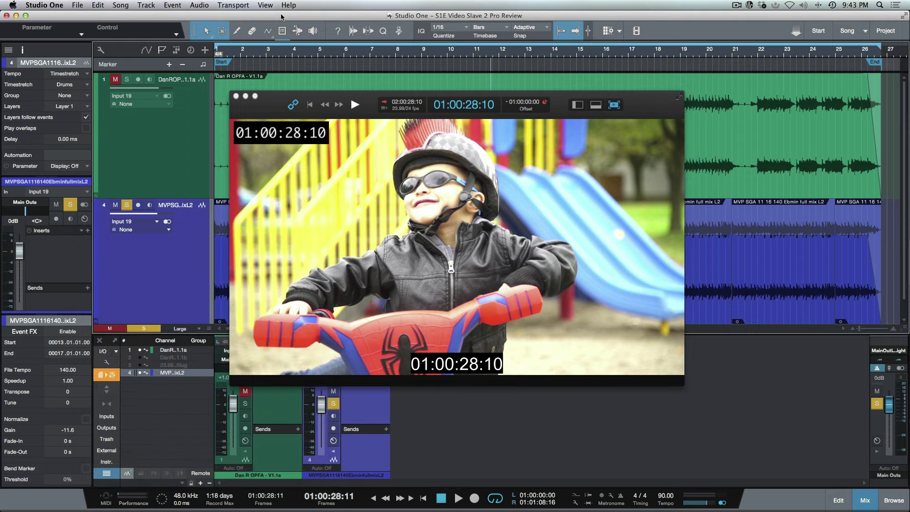
mouse_move(556, 51)
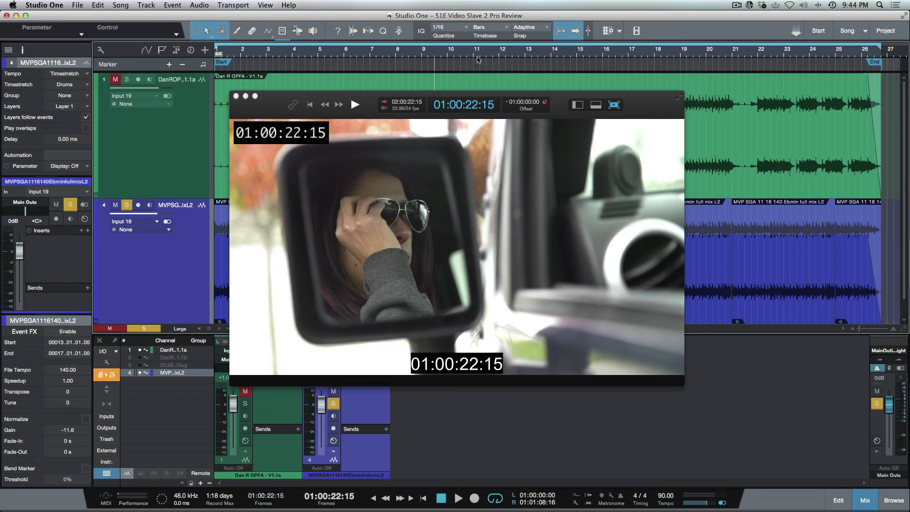
Move Studio One's song position back to 01:00:00:00 so the video chases to match.
click(304, 49)
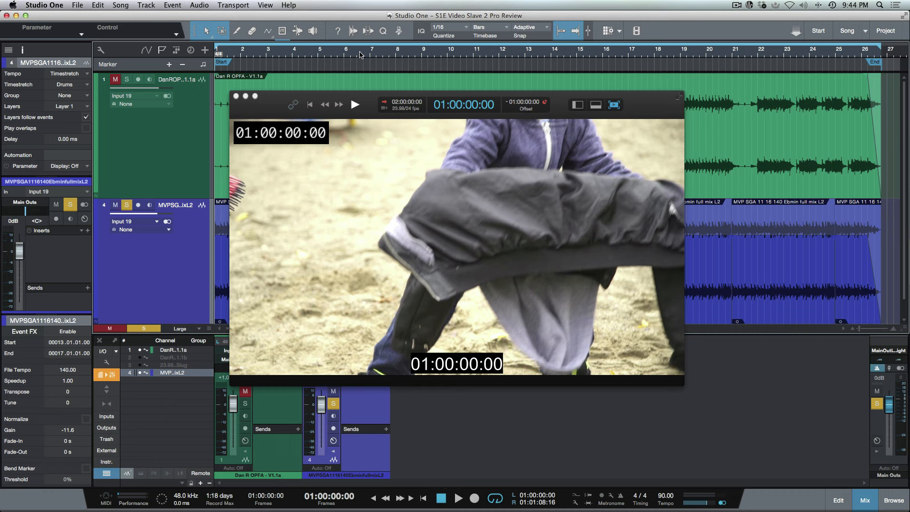
mouse_move(464, 65)
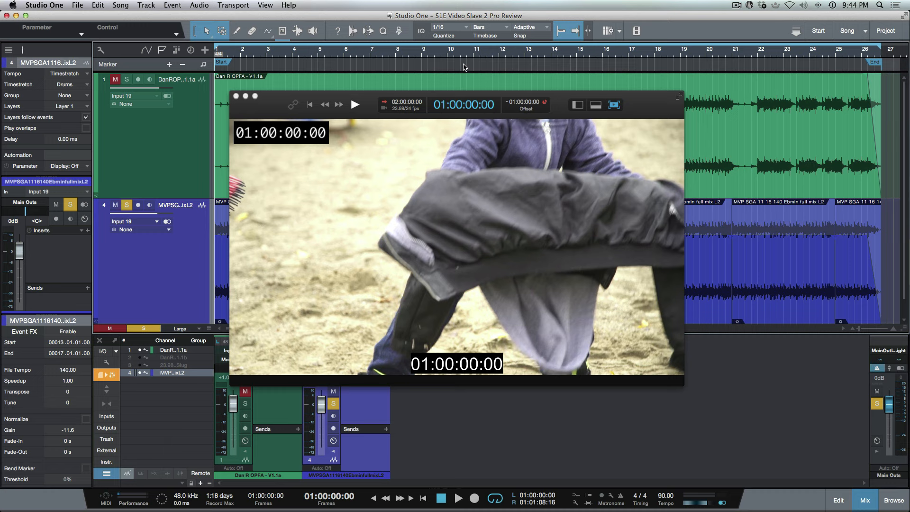
mouse_move(465, 66)
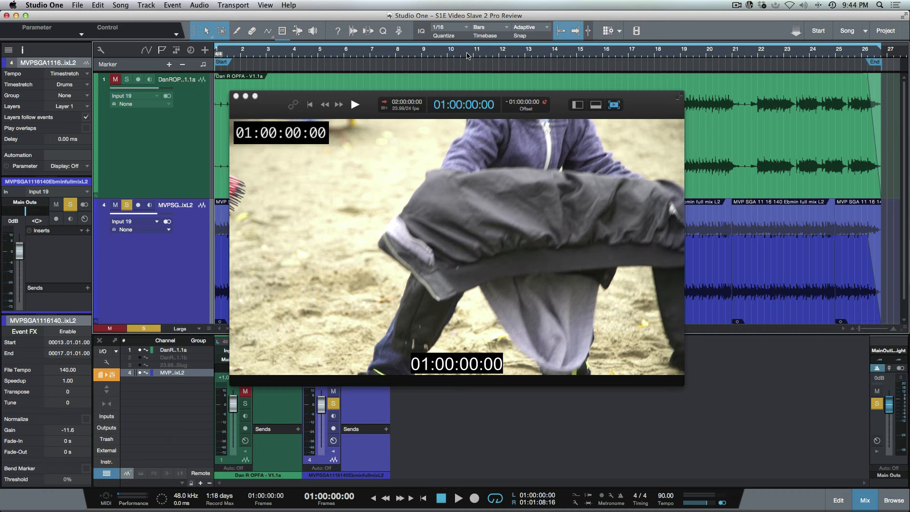